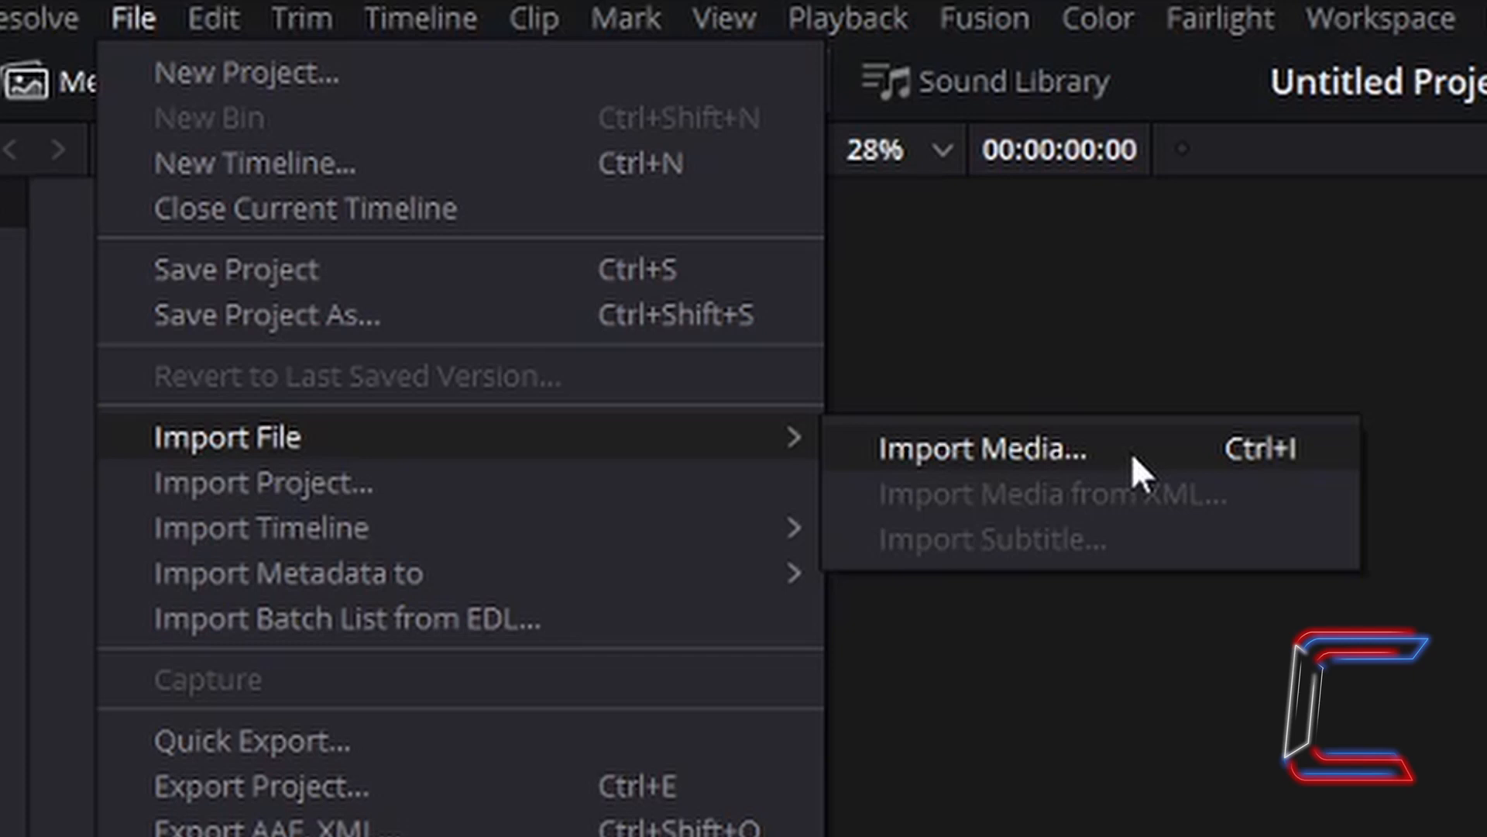
Import the Auckland city-at-night clip and drop it from the Media Pool onto the timeline
{"action": "left_click", "coordinate": [982, 448]}
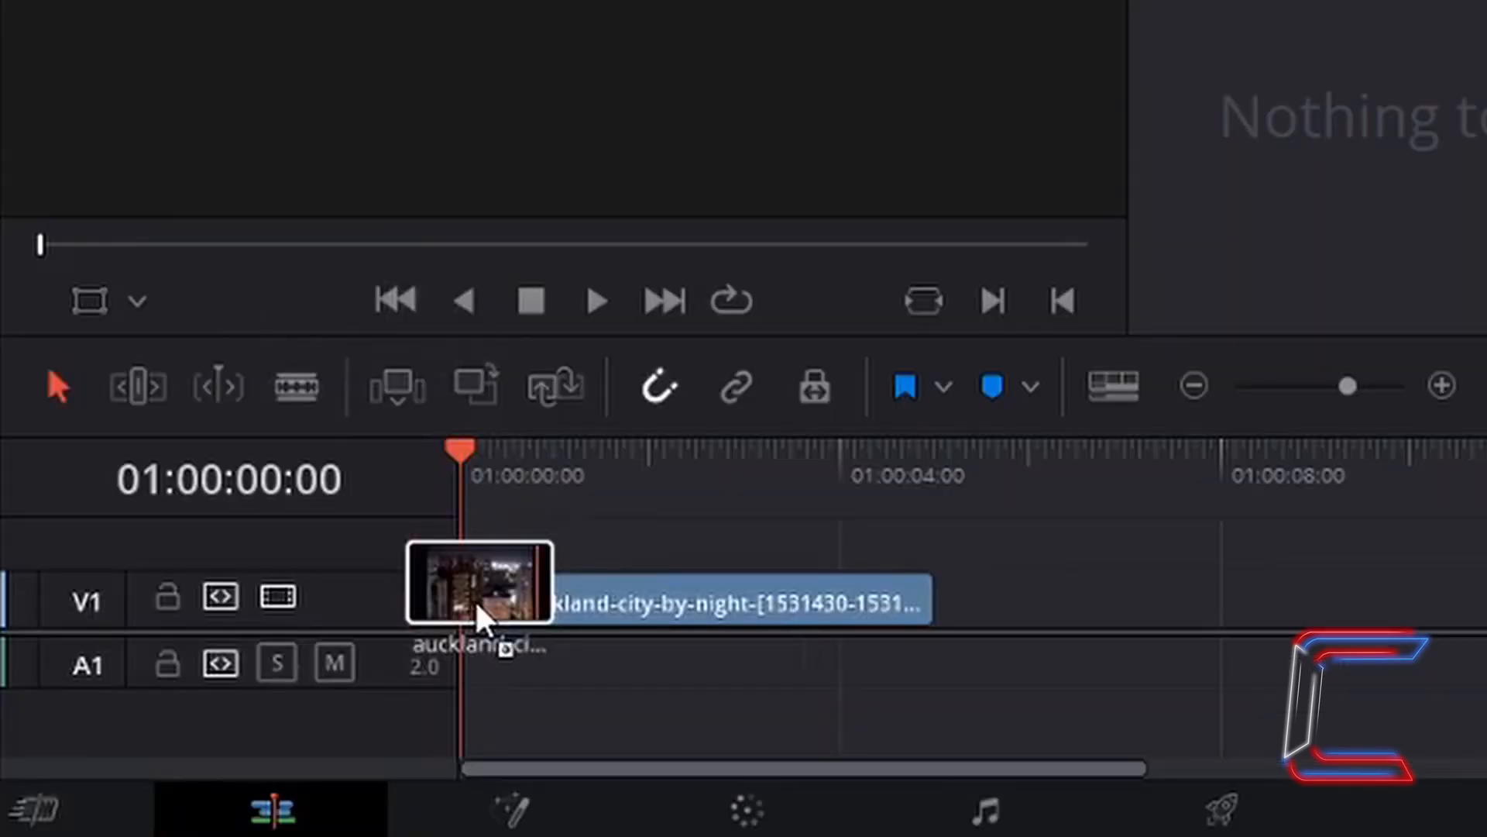
{"action": "left_click", "coordinate": [479, 584]}
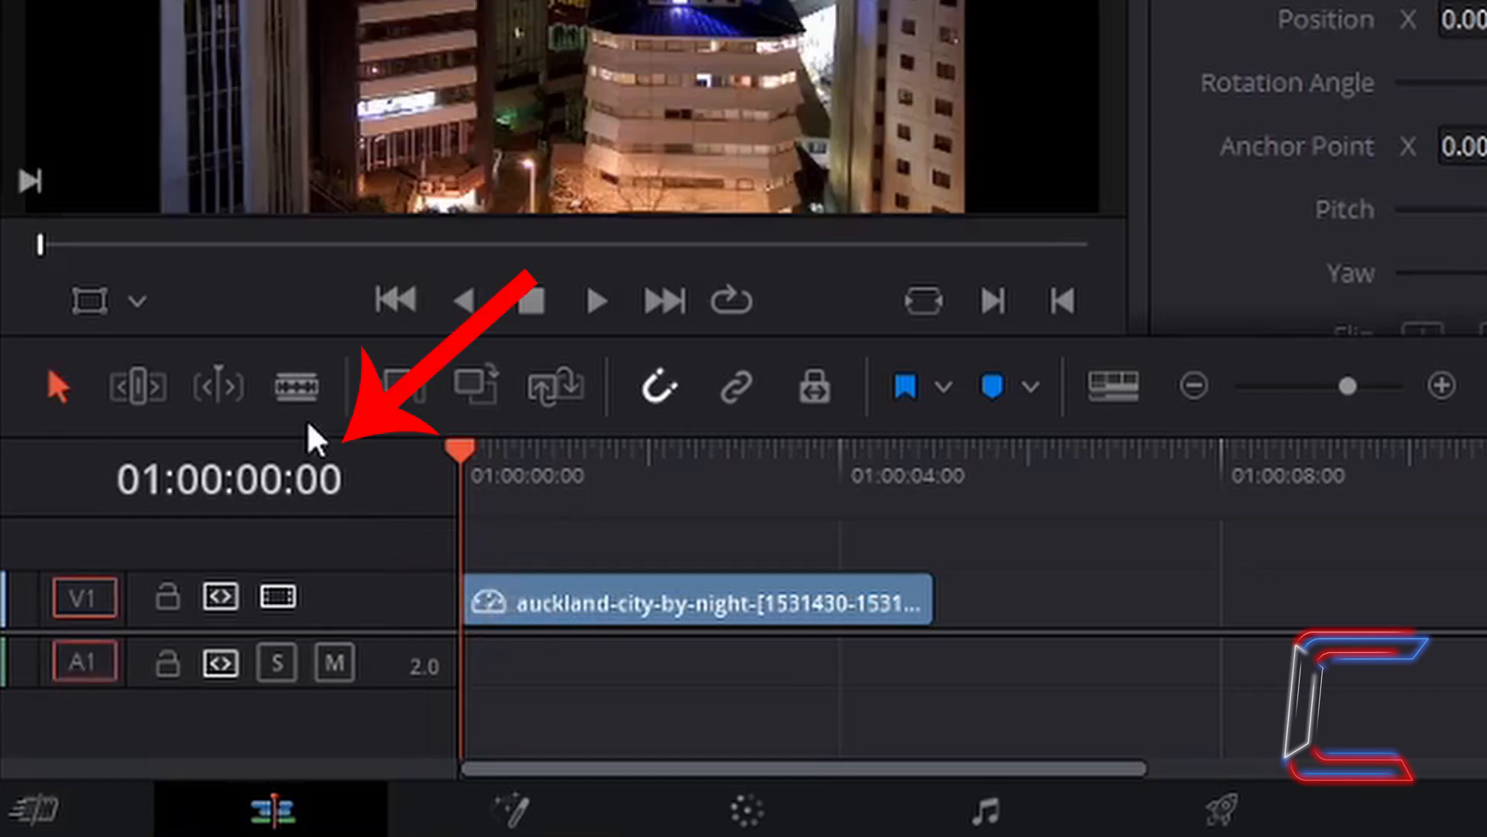
{"action": "mouse_move", "coordinate": [313, 368]}
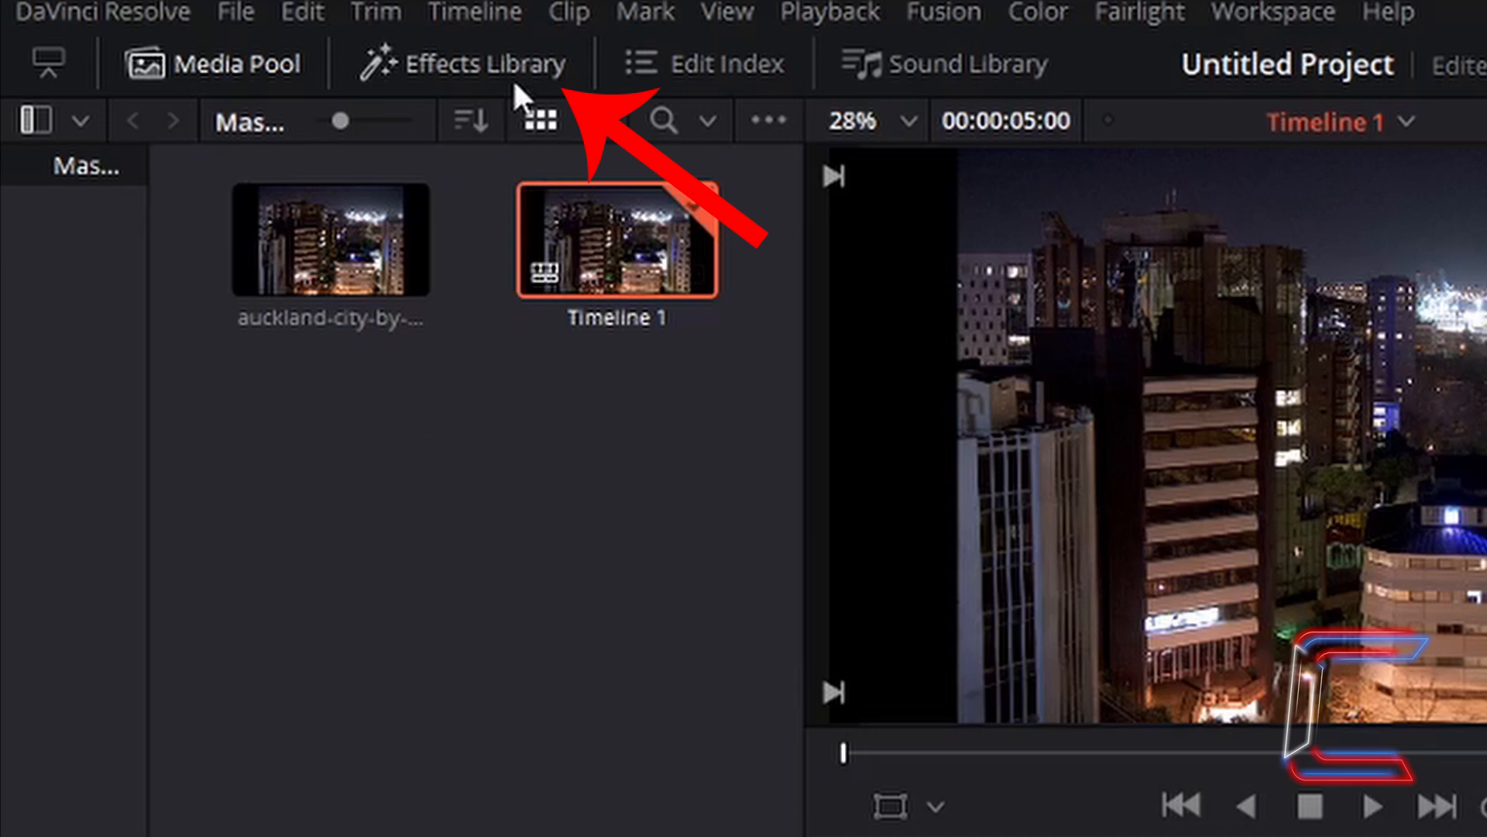
Open the Effects Library toolbox listing generators such as Solid Color
{"action": "left_click", "coordinate": [460, 64]}
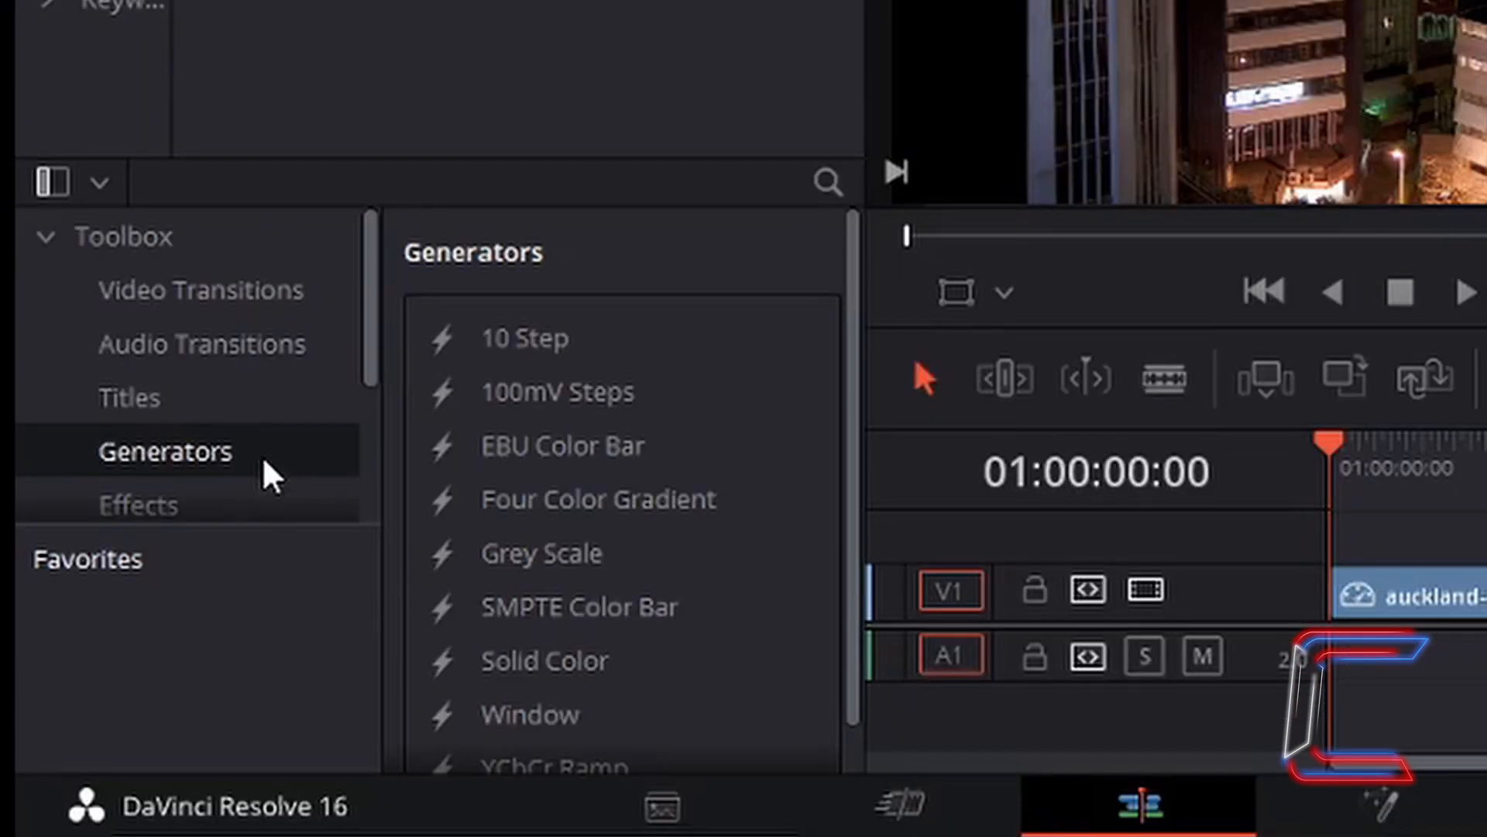
{"action": "mouse_move", "coordinate": [588, 660]}
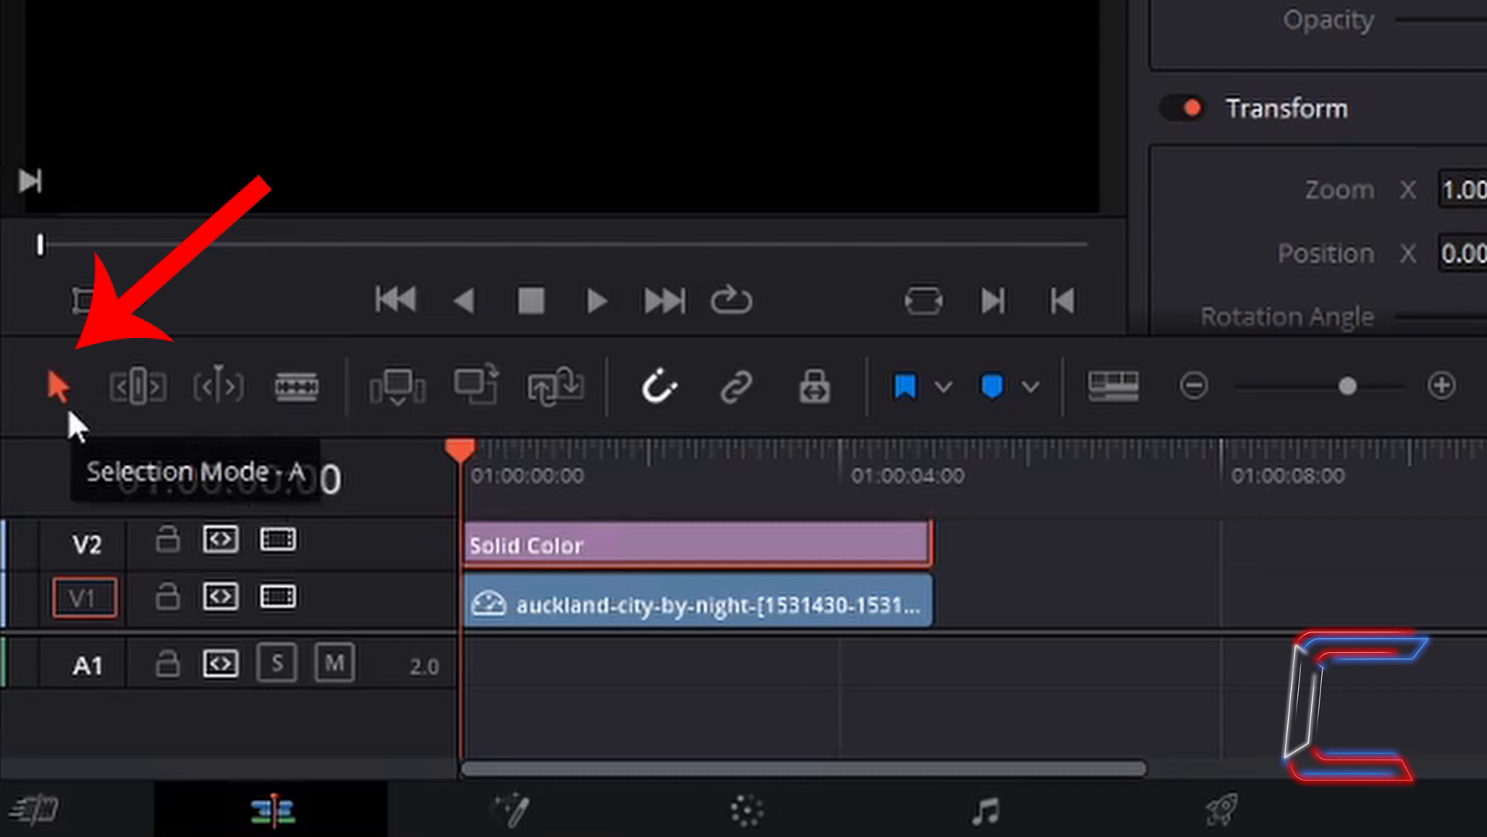
{"action": "mouse_move", "coordinate": [673, 502]}
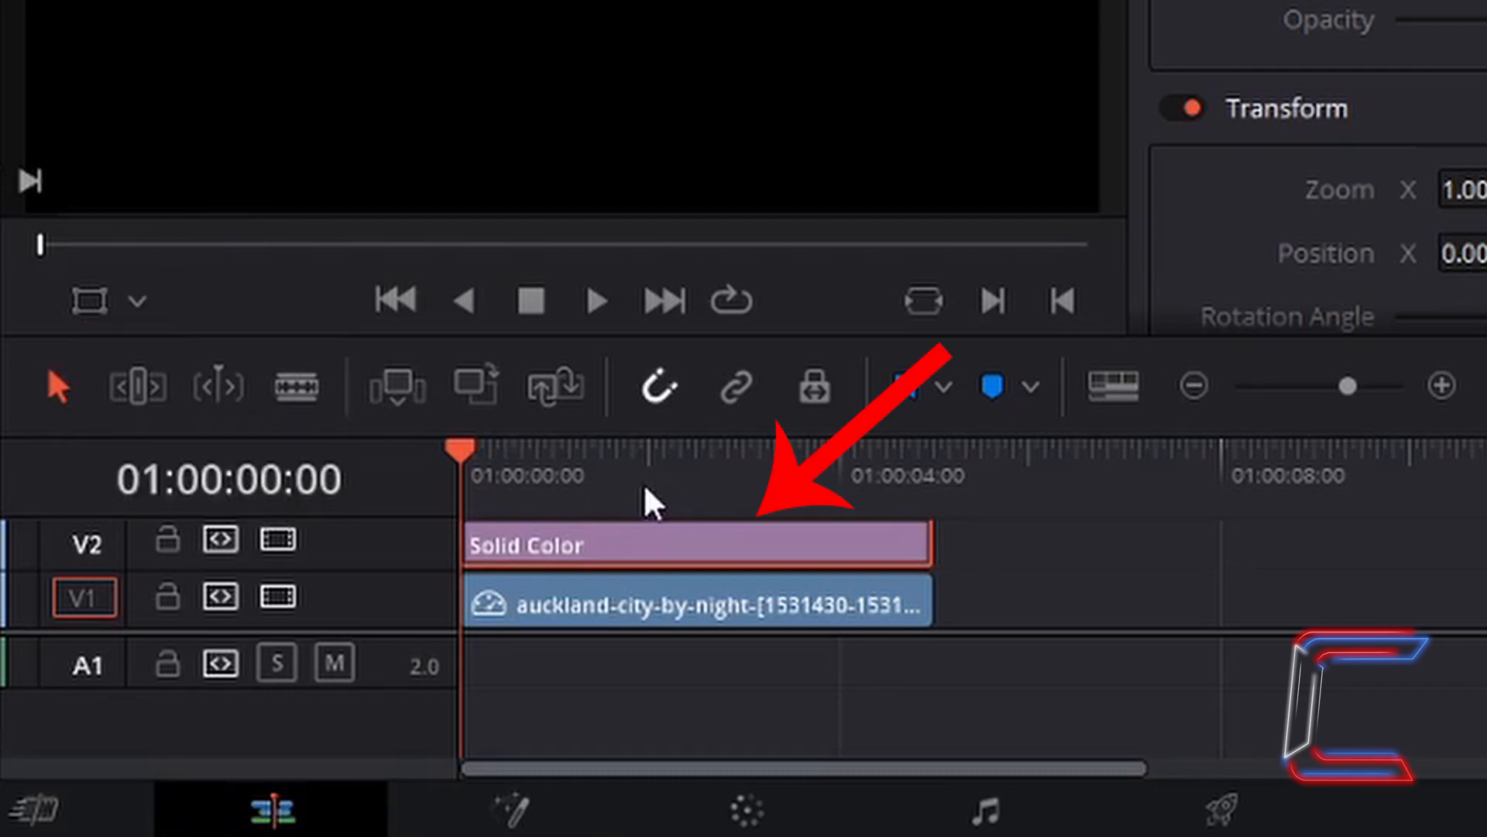
{"action": "mouse_move", "coordinate": [630, 557]}
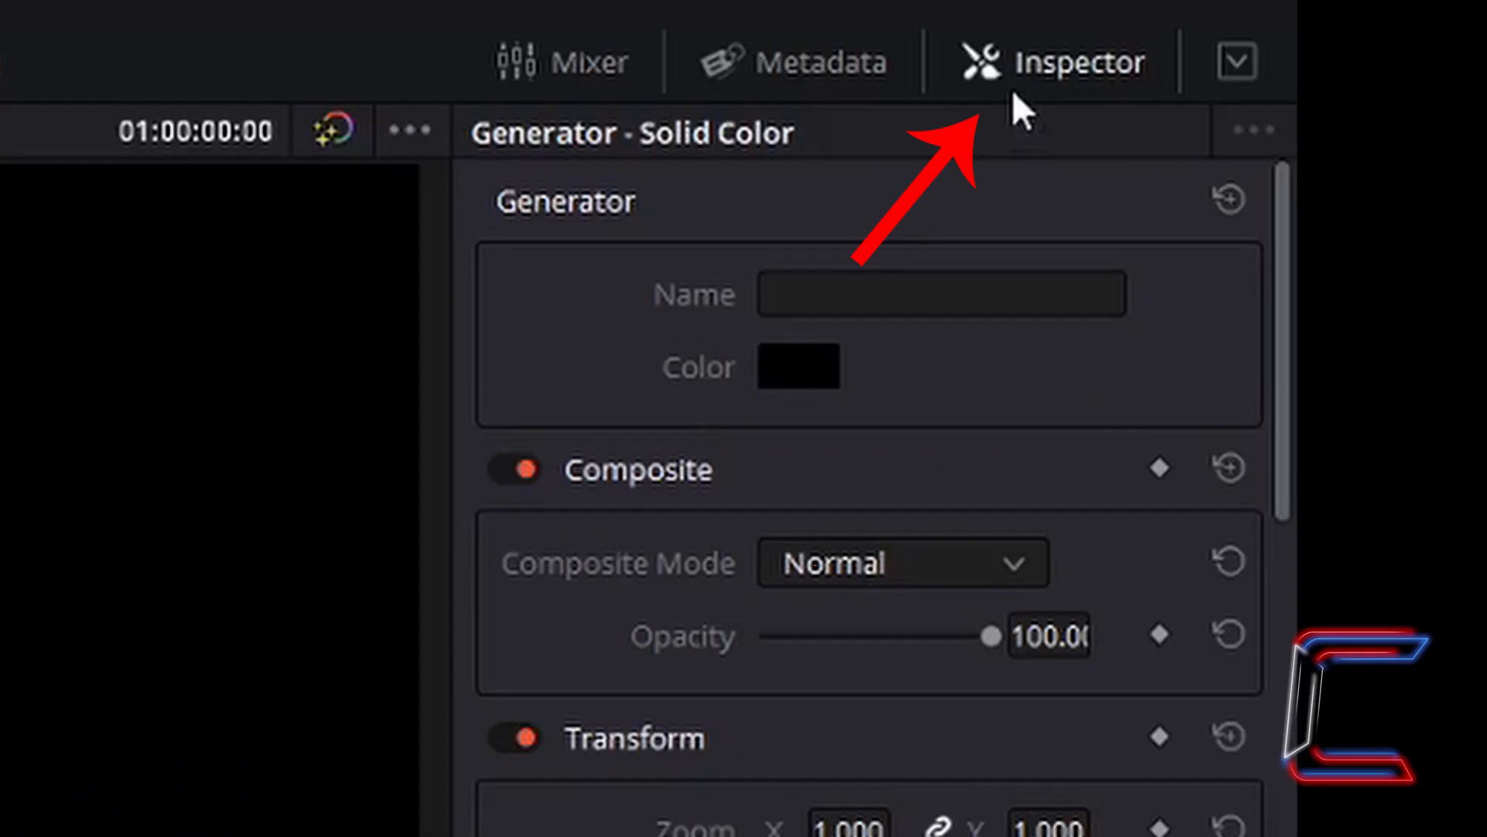
{"action": "mouse_move", "coordinate": [977, 251]}
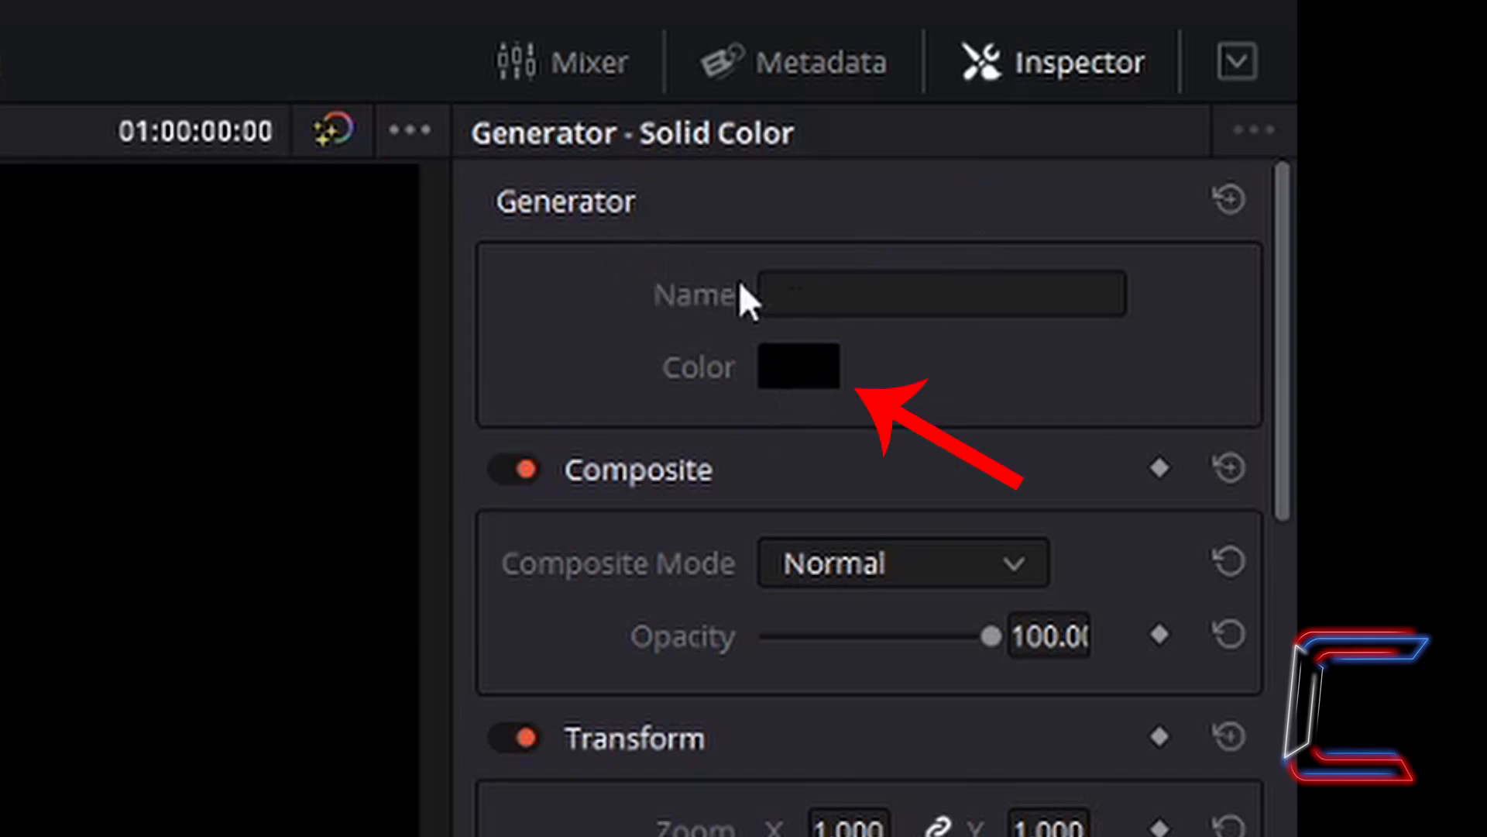
{"action": "mouse_move", "coordinate": [774, 413]}
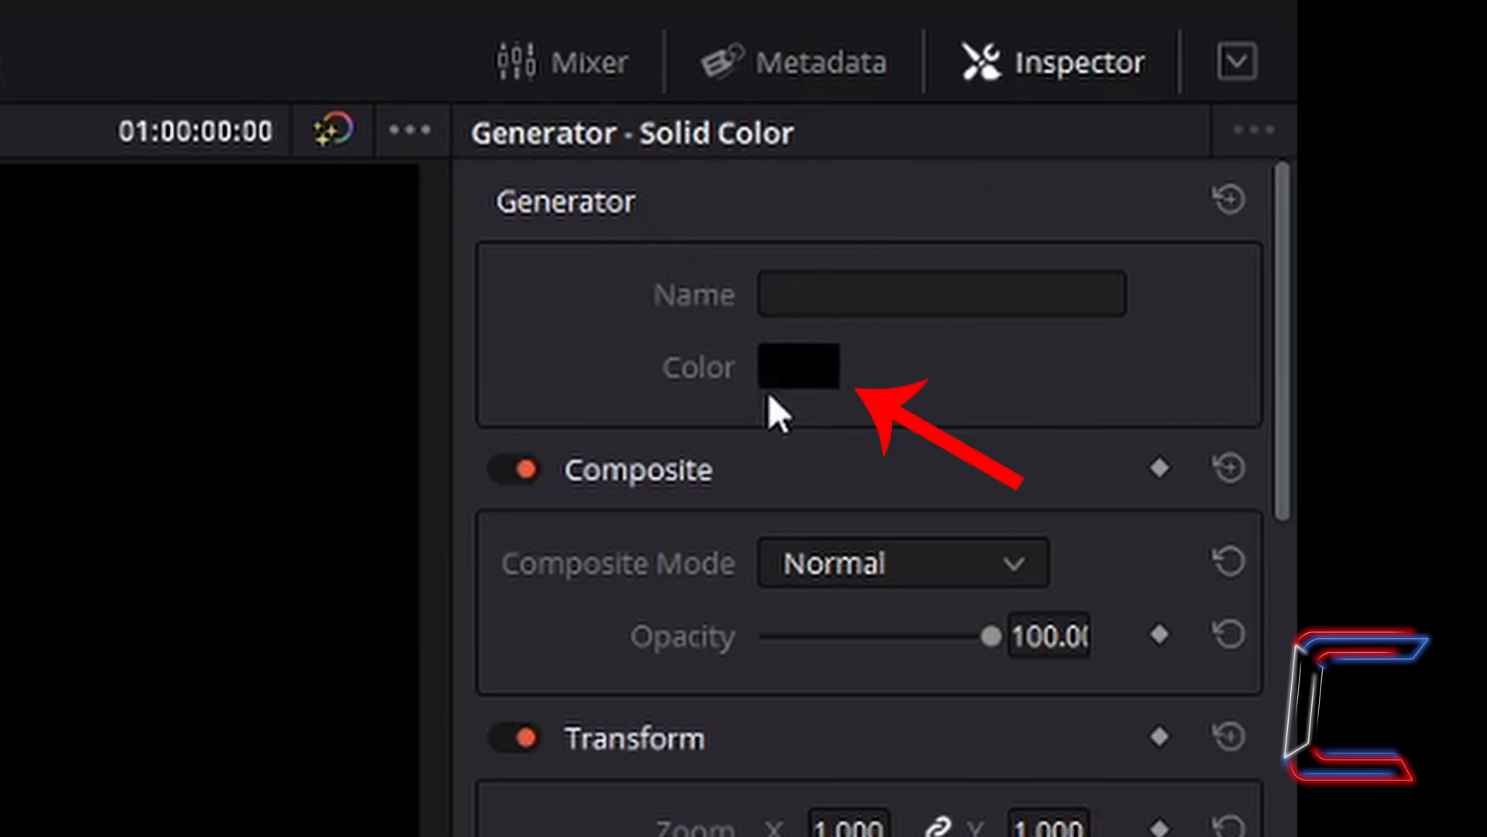
Set the Solid Color layer's colour to green, hex #32a902
{"action": "left_click", "coordinate": [797, 366]}
{"action": "type", "text": "#32a902"}
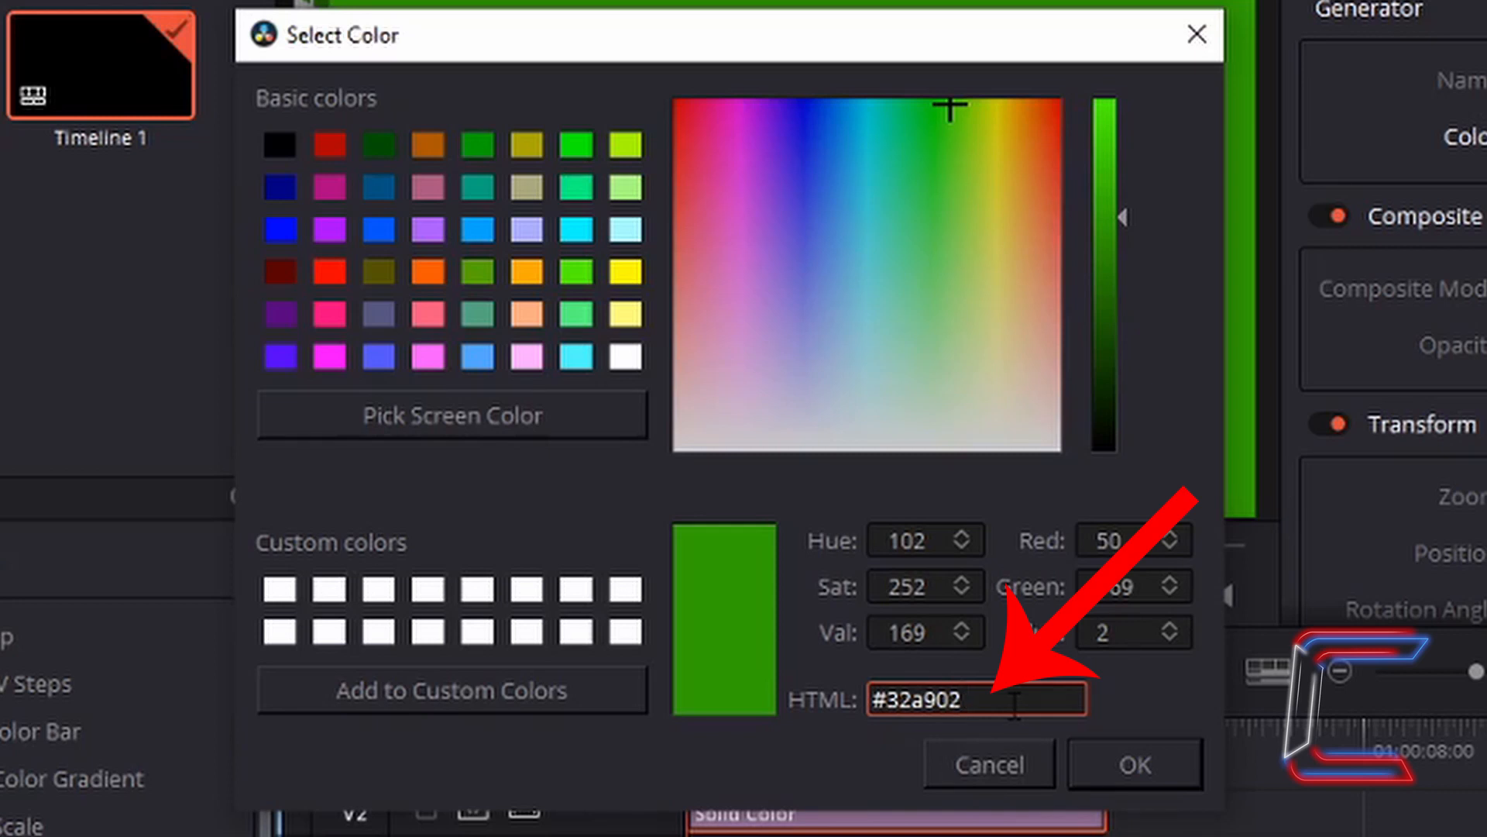
{"action": "left_click", "coordinate": [977, 699]}
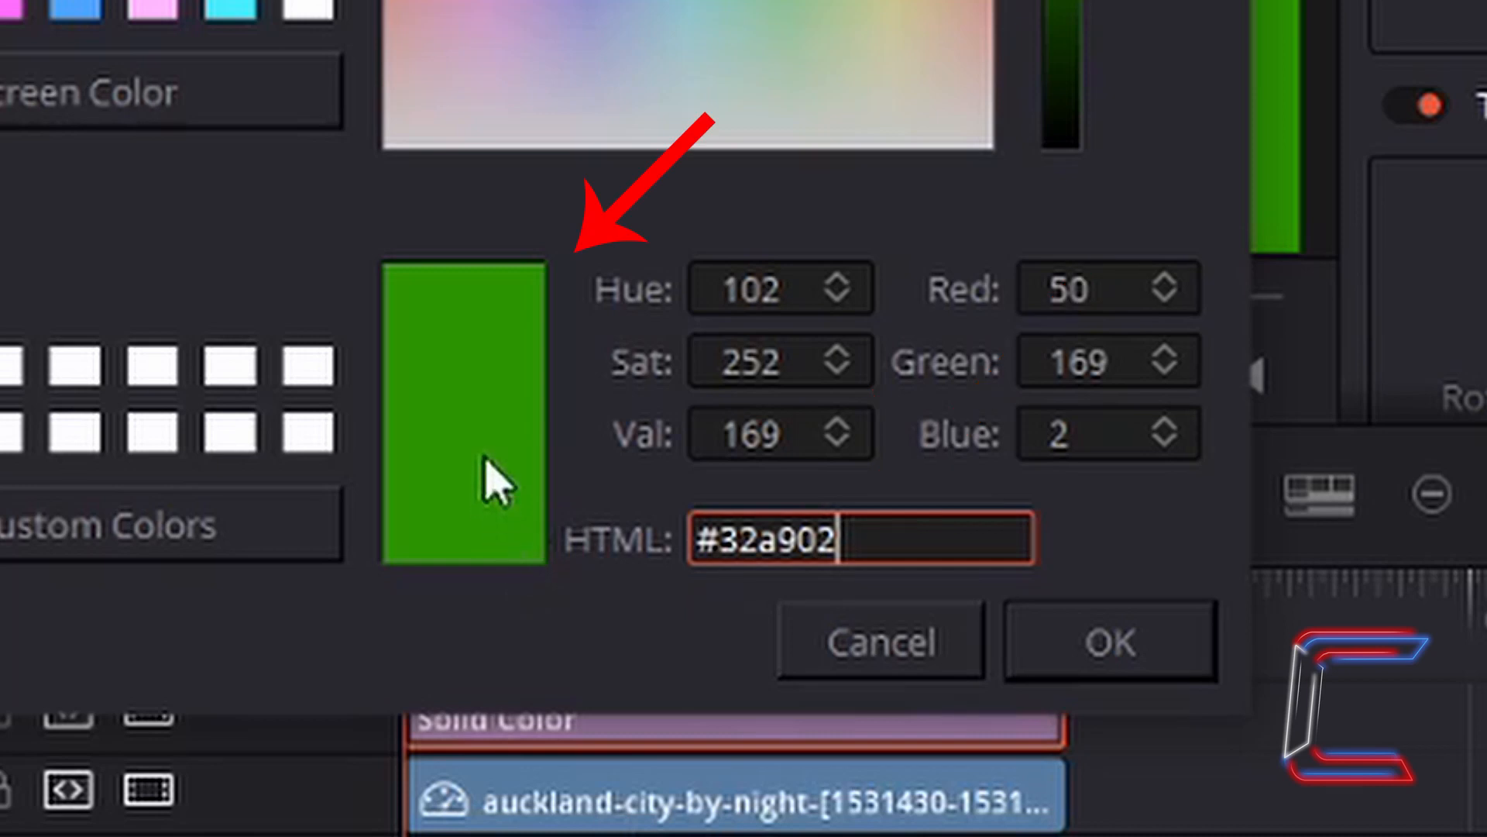
{"action": "mouse_move", "coordinate": [586, 327]}
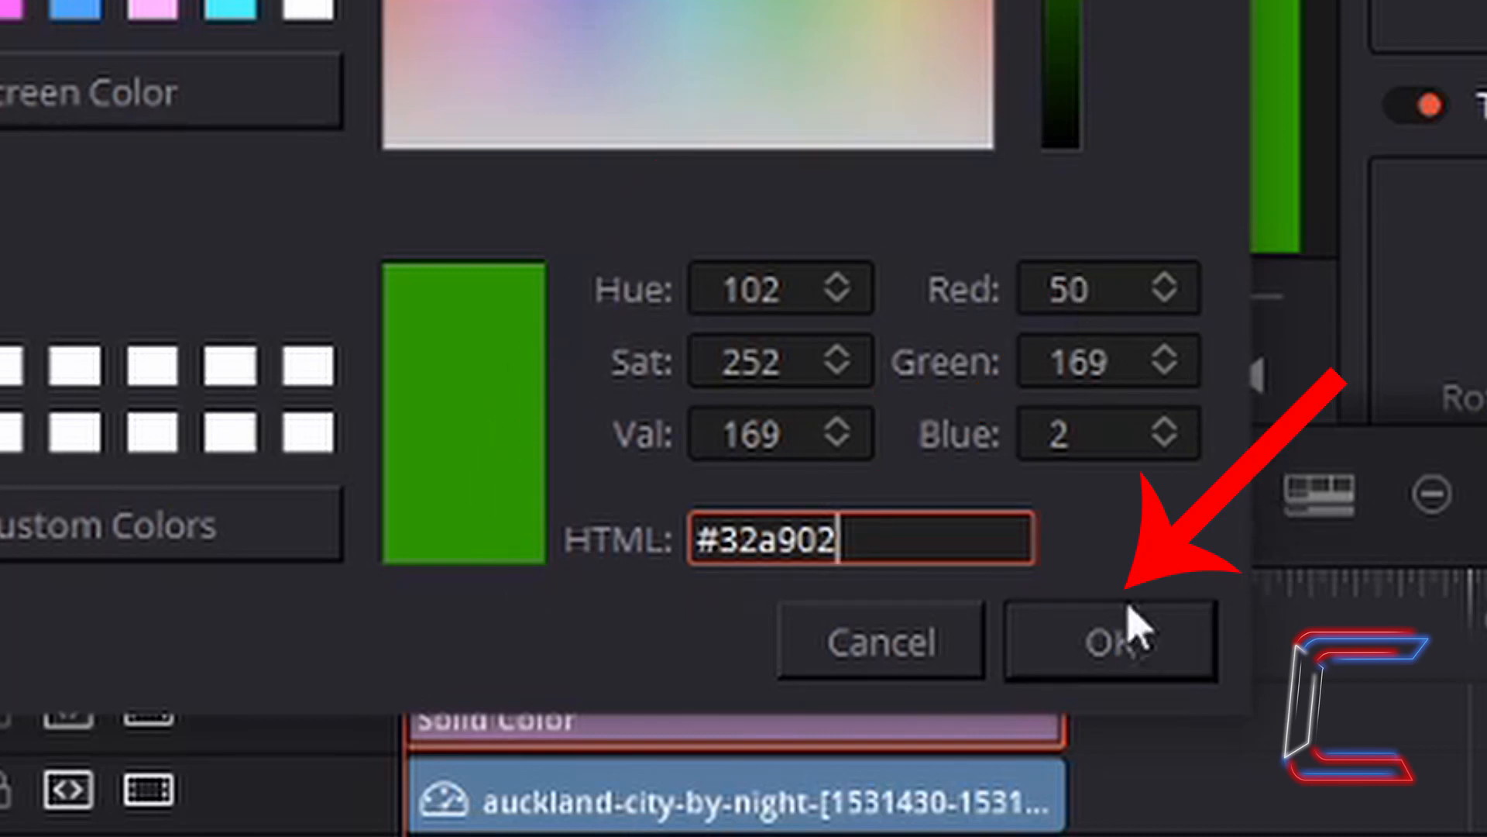
{"action": "left_click", "coordinate": [1109, 639]}
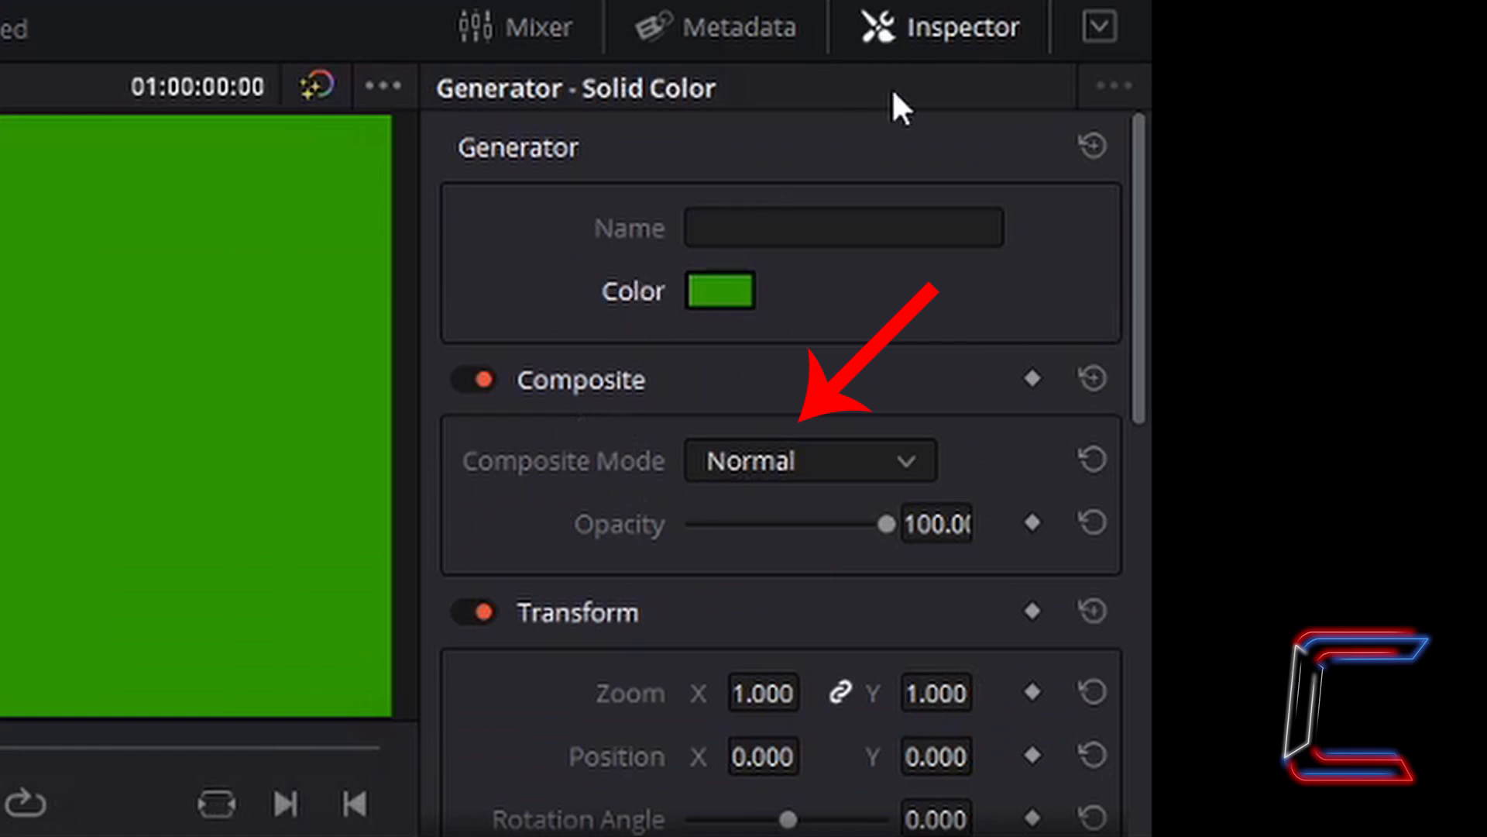
{"action": "mouse_move", "coordinate": [629, 380]}
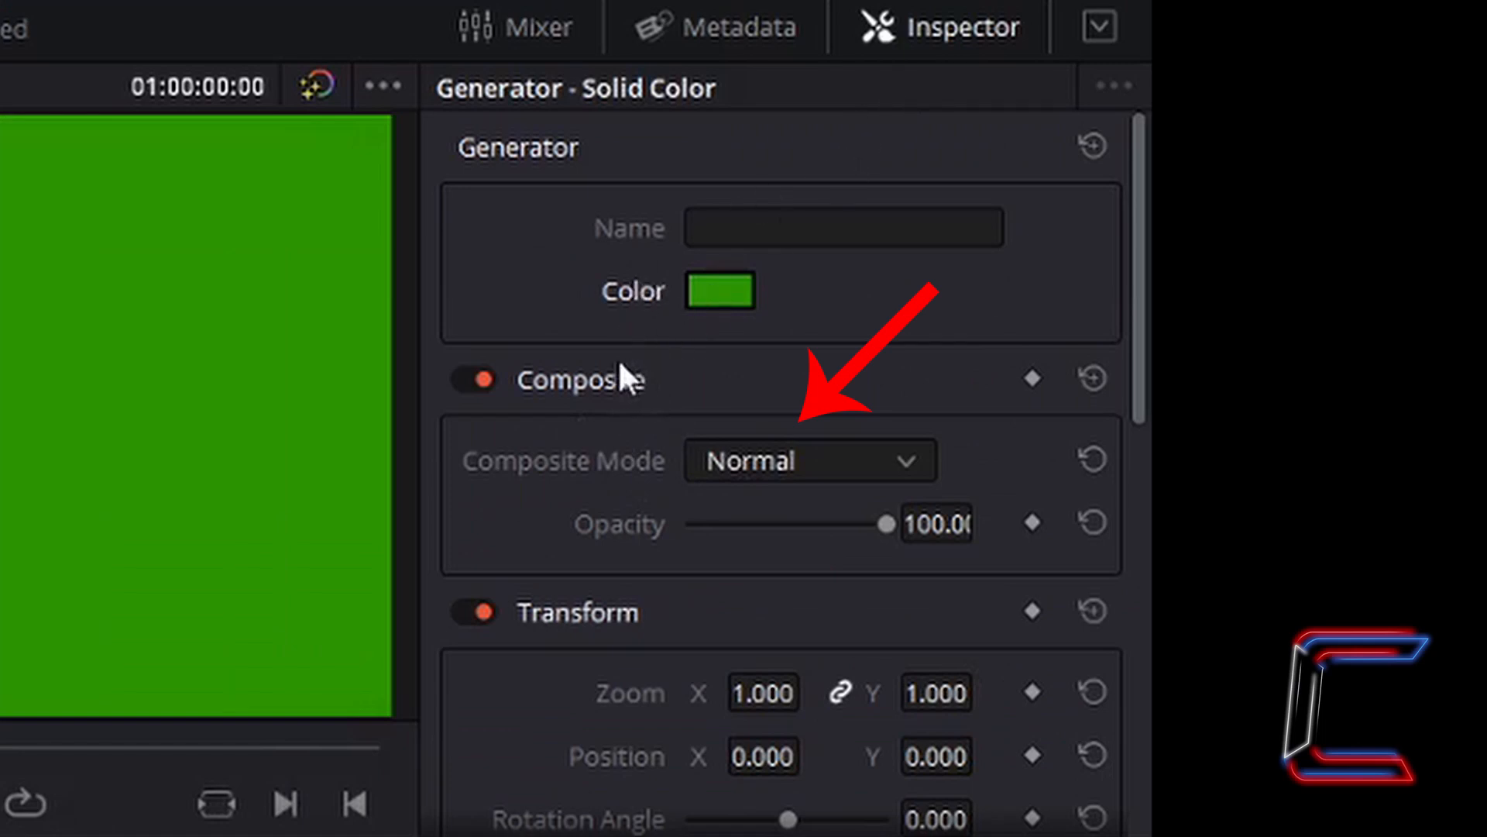
{"action": "mouse_move", "coordinate": [916, 488]}
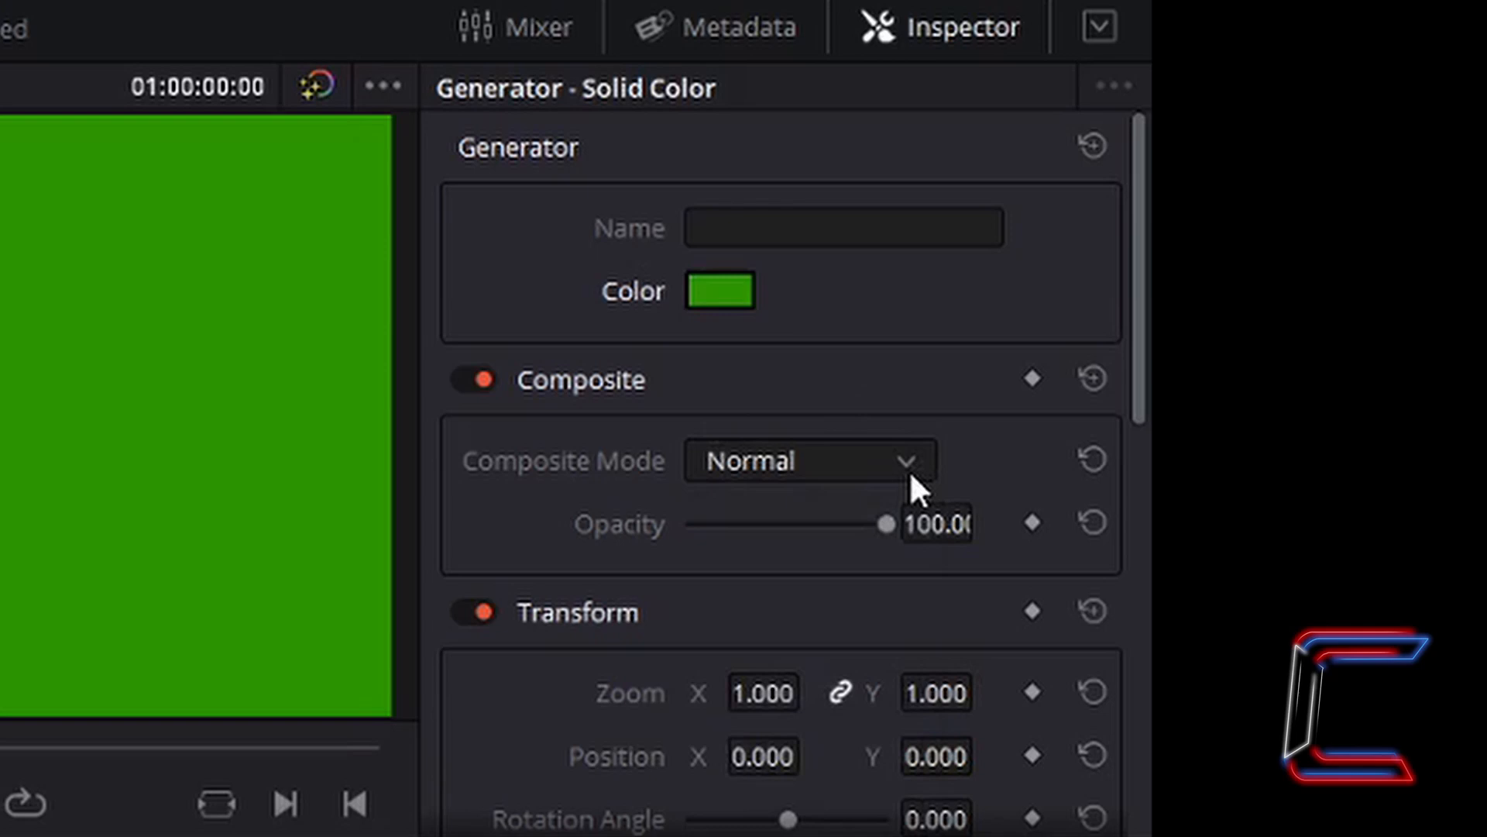
Change the green layer's Composite Mode from Normal to a tinting blend mode
{"action": "left_click", "coordinate": [806, 460]}
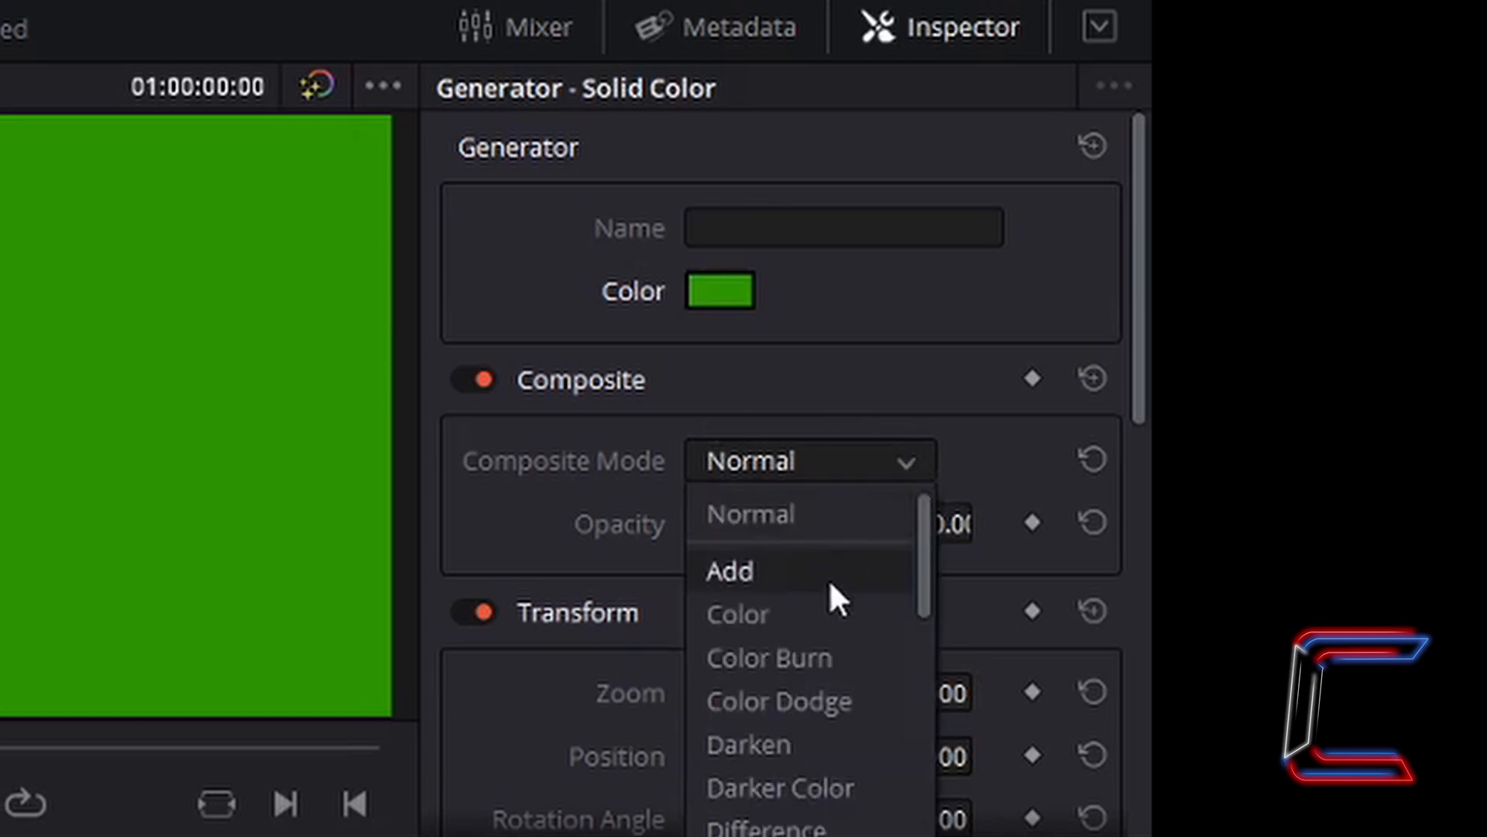
{"action": "left_click", "coordinate": [750, 513]}
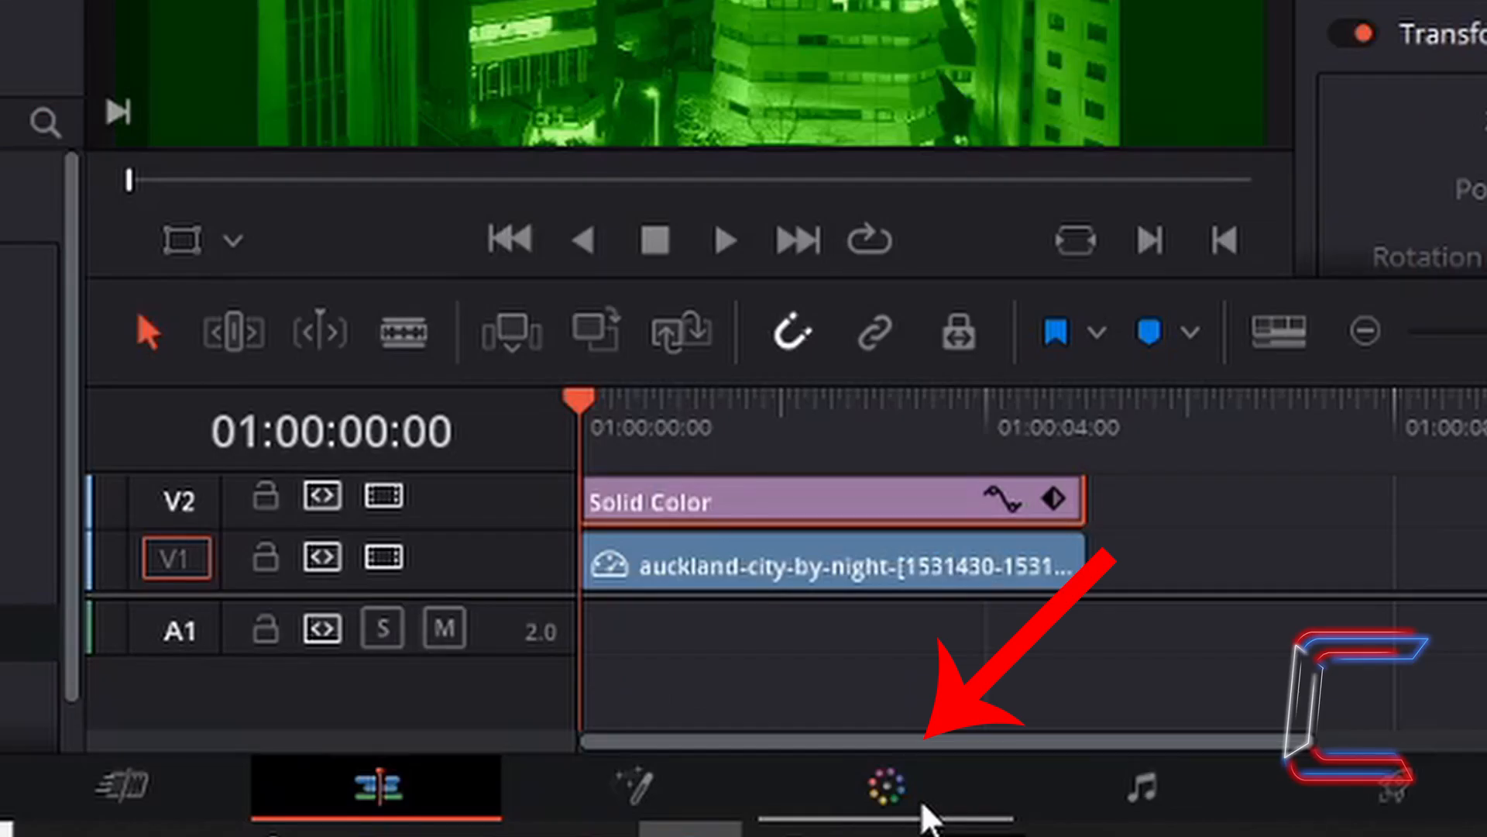
Switch to the Color page and show the Lift, Gamma, Gain and Offset wheels
{"action": "left_click", "coordinate": [884, 786]}
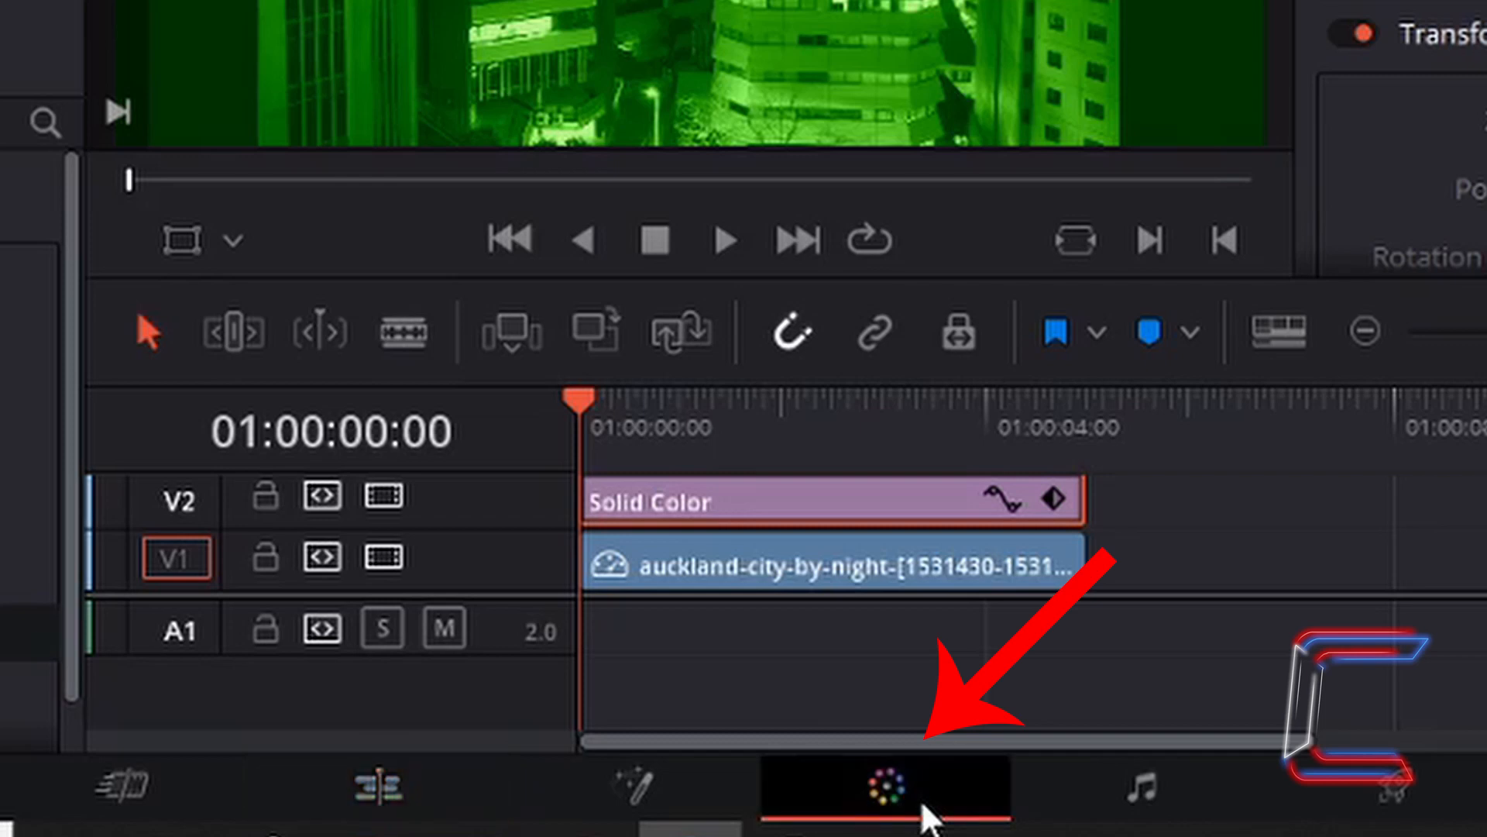
{"action": "left_click", "coordinate": [886, 786]}
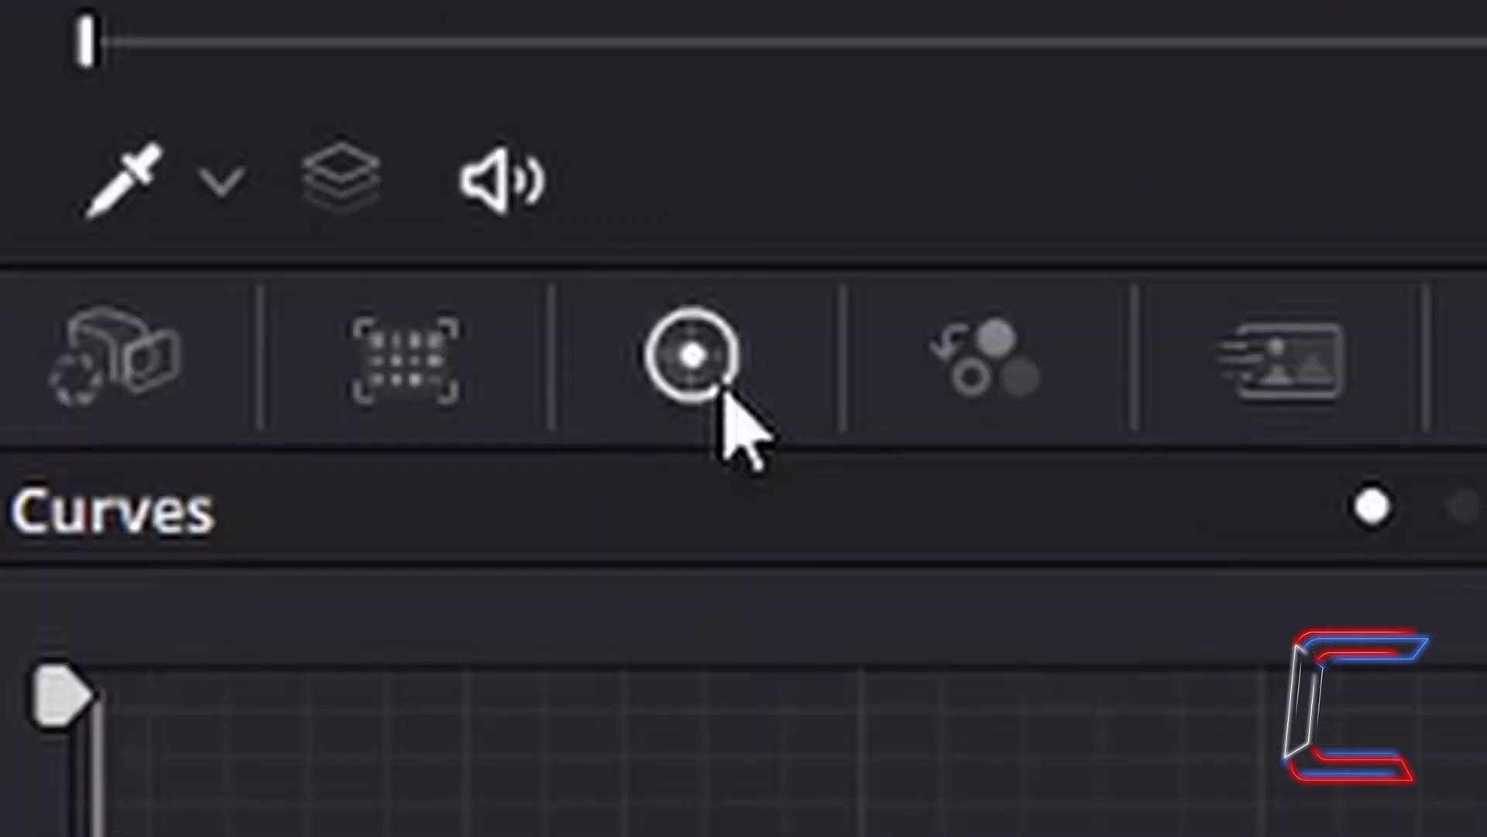
{"action": "left_click", "coordinate": [701, 362]}
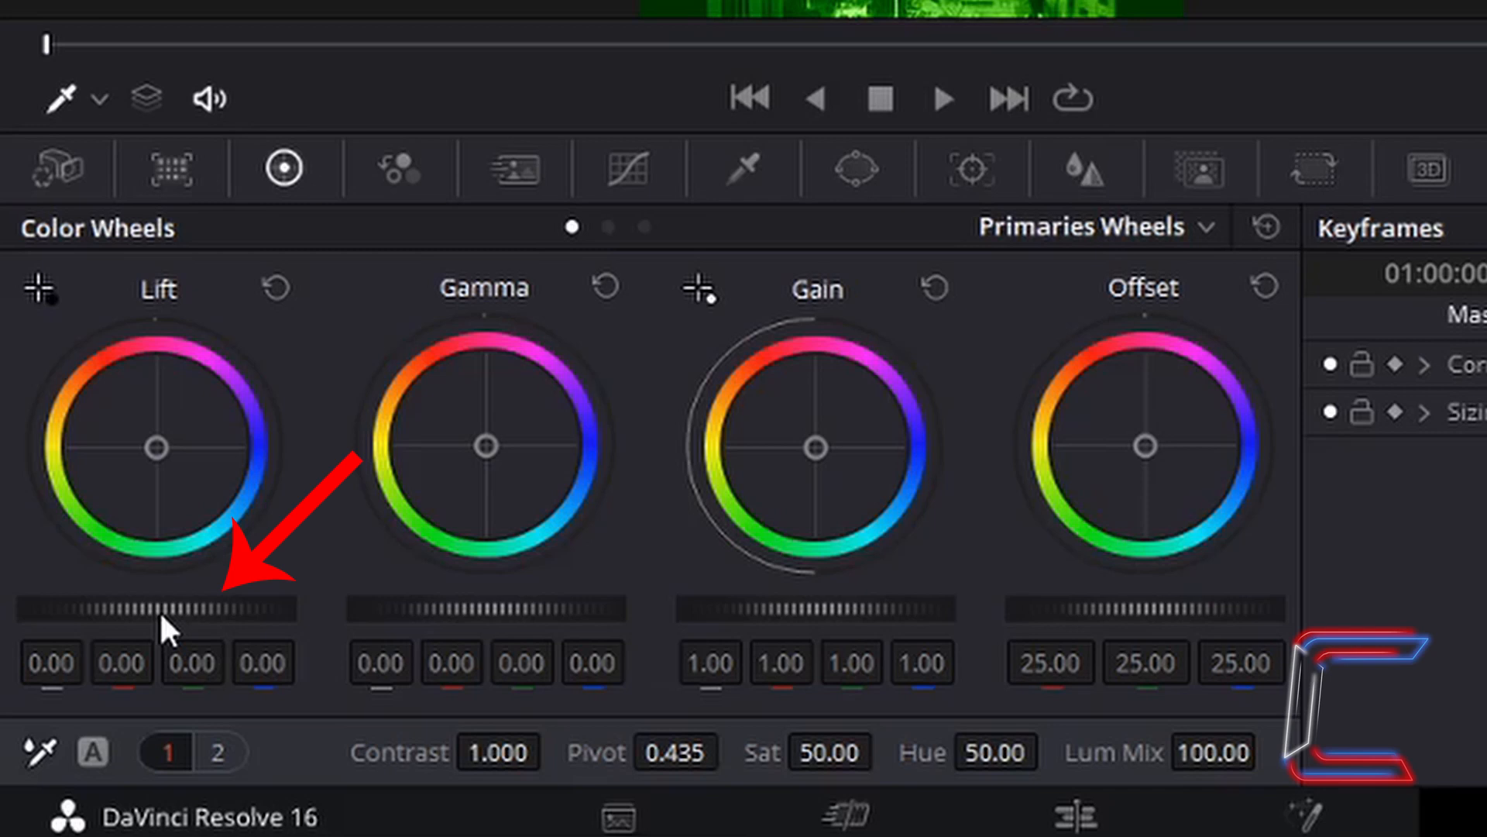
{"action": "mouse_move", "coordinate": [169, 635]}
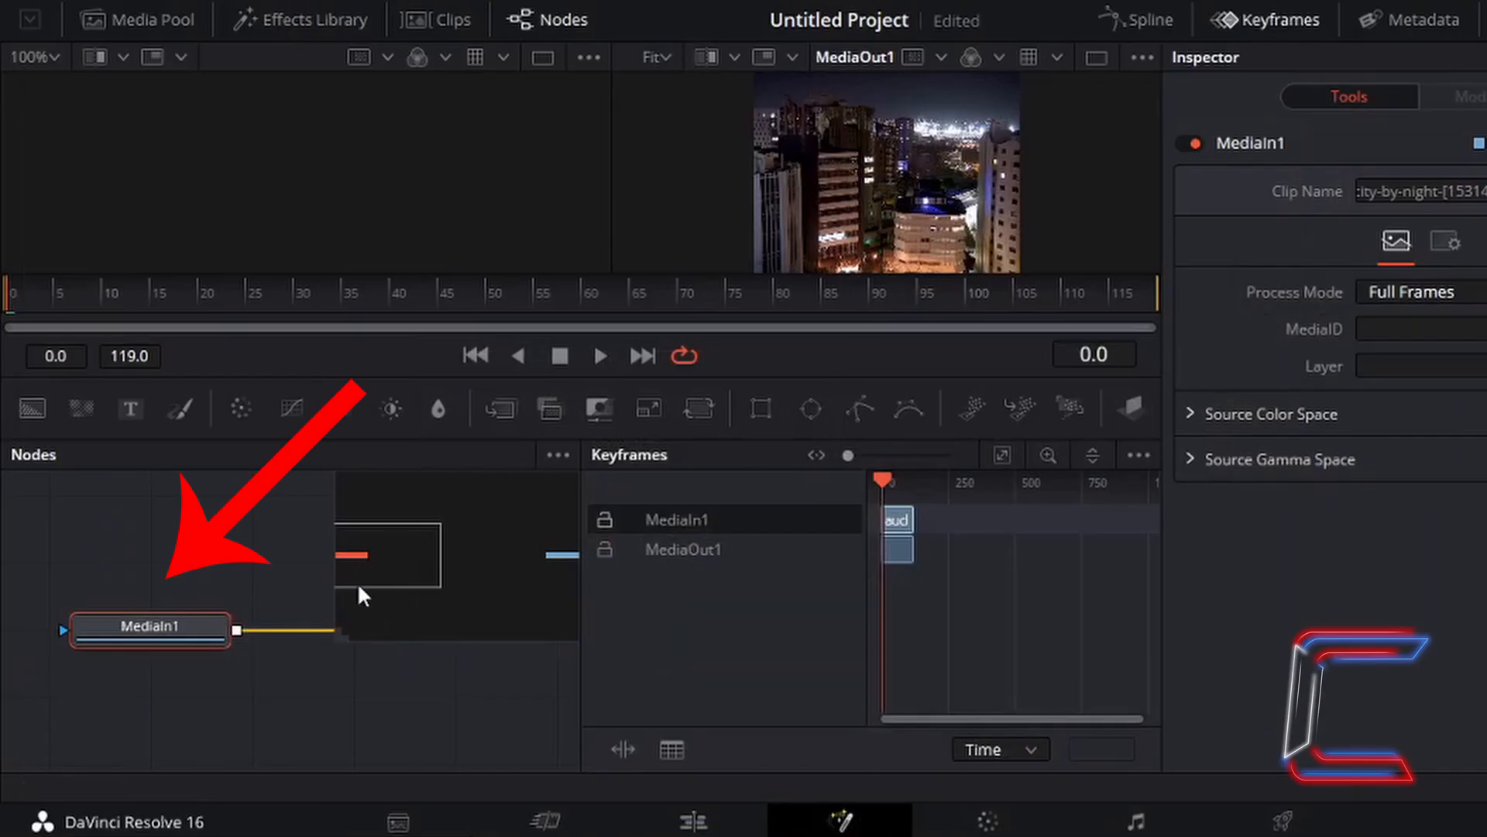
{"action": "mouse_move", "coordinate": [351, 598]}
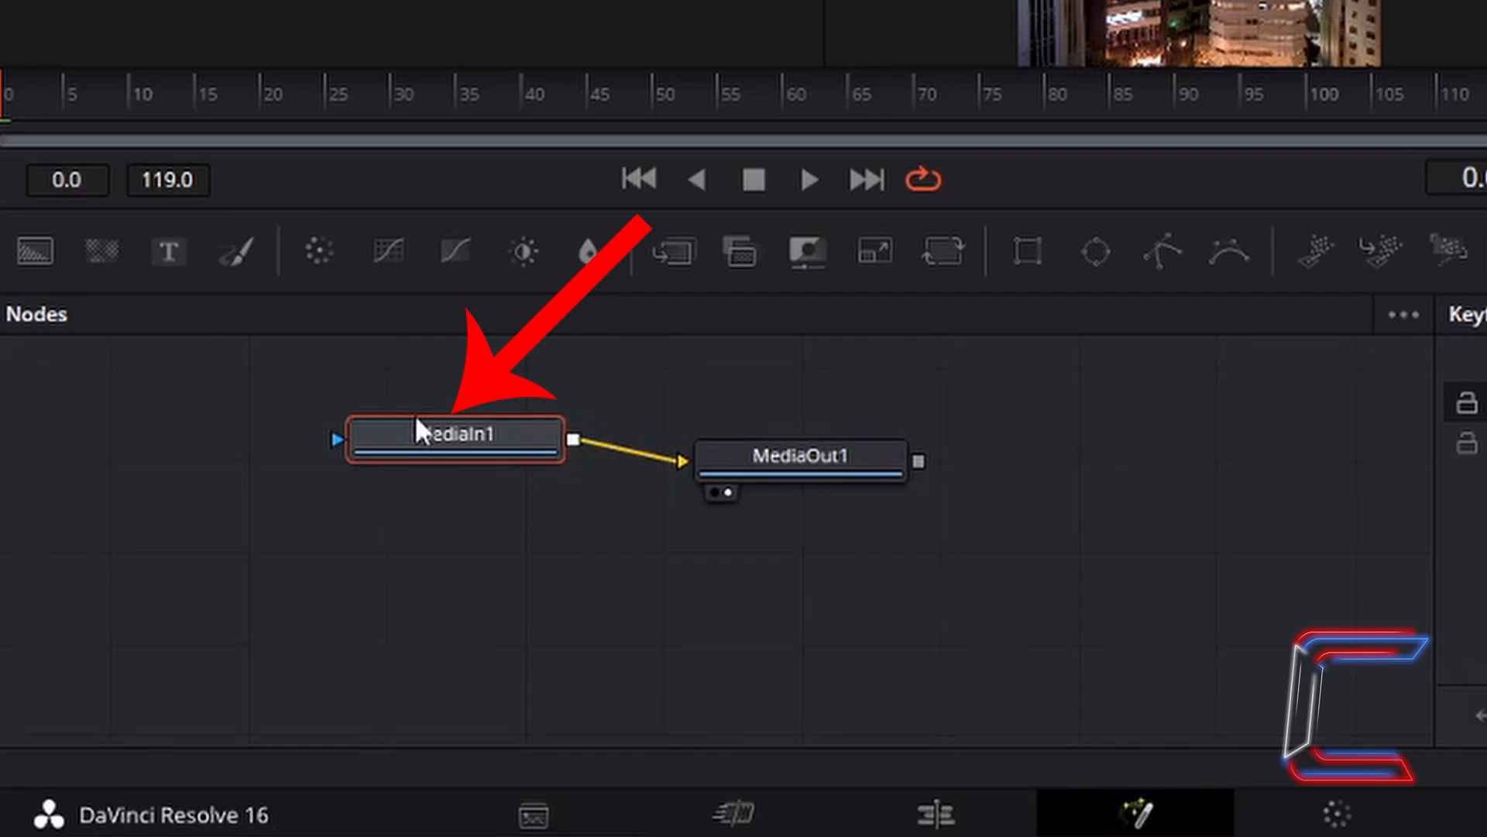
Select the MediaIn1 node in the Fusion node editor to reposition it
{"action": "left_click", "coordinate": [799, 456]}
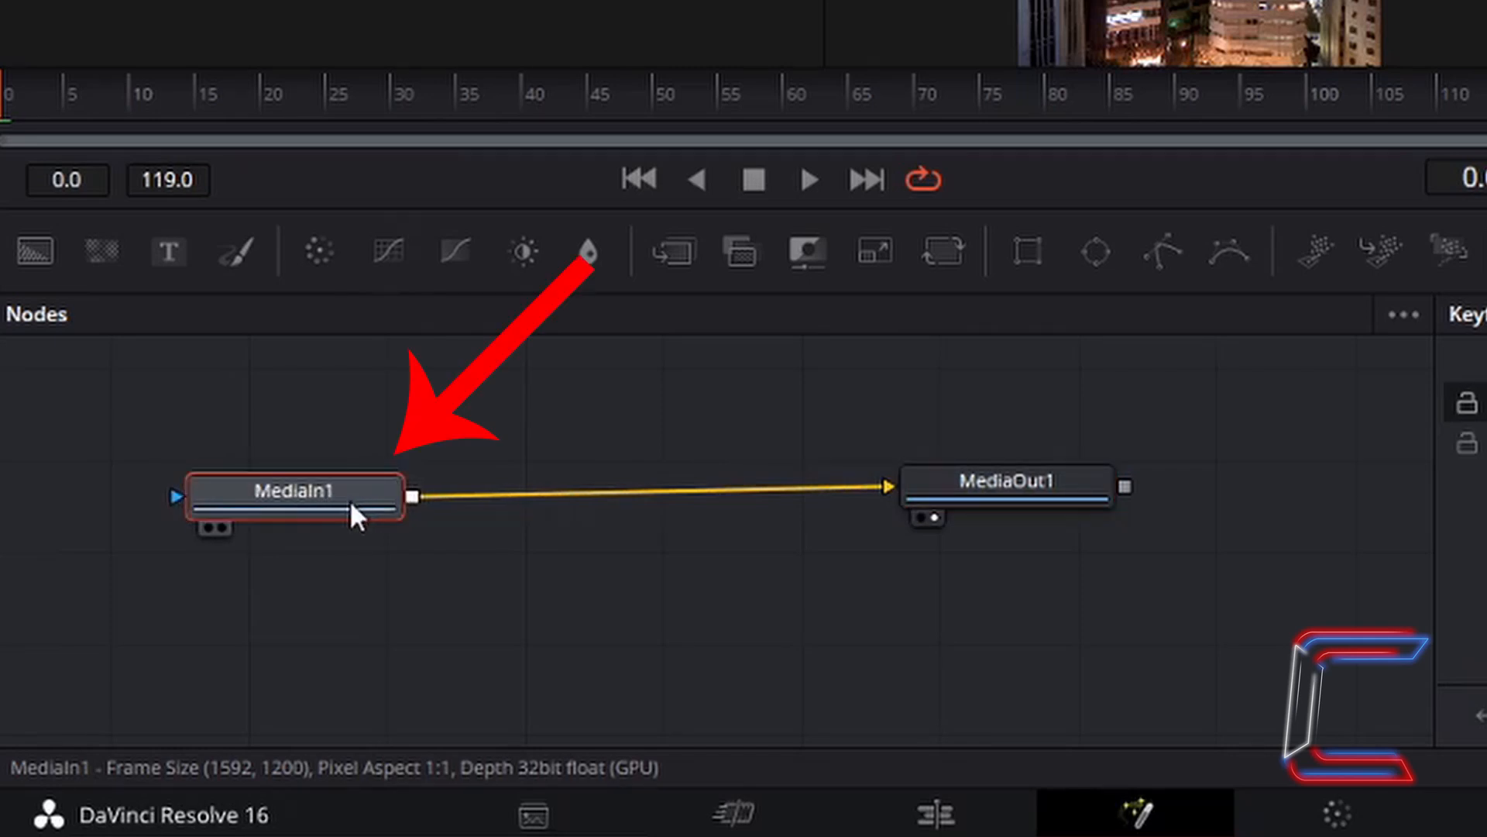
{"action": "mouse_move", "coordinate": [355, 515]}
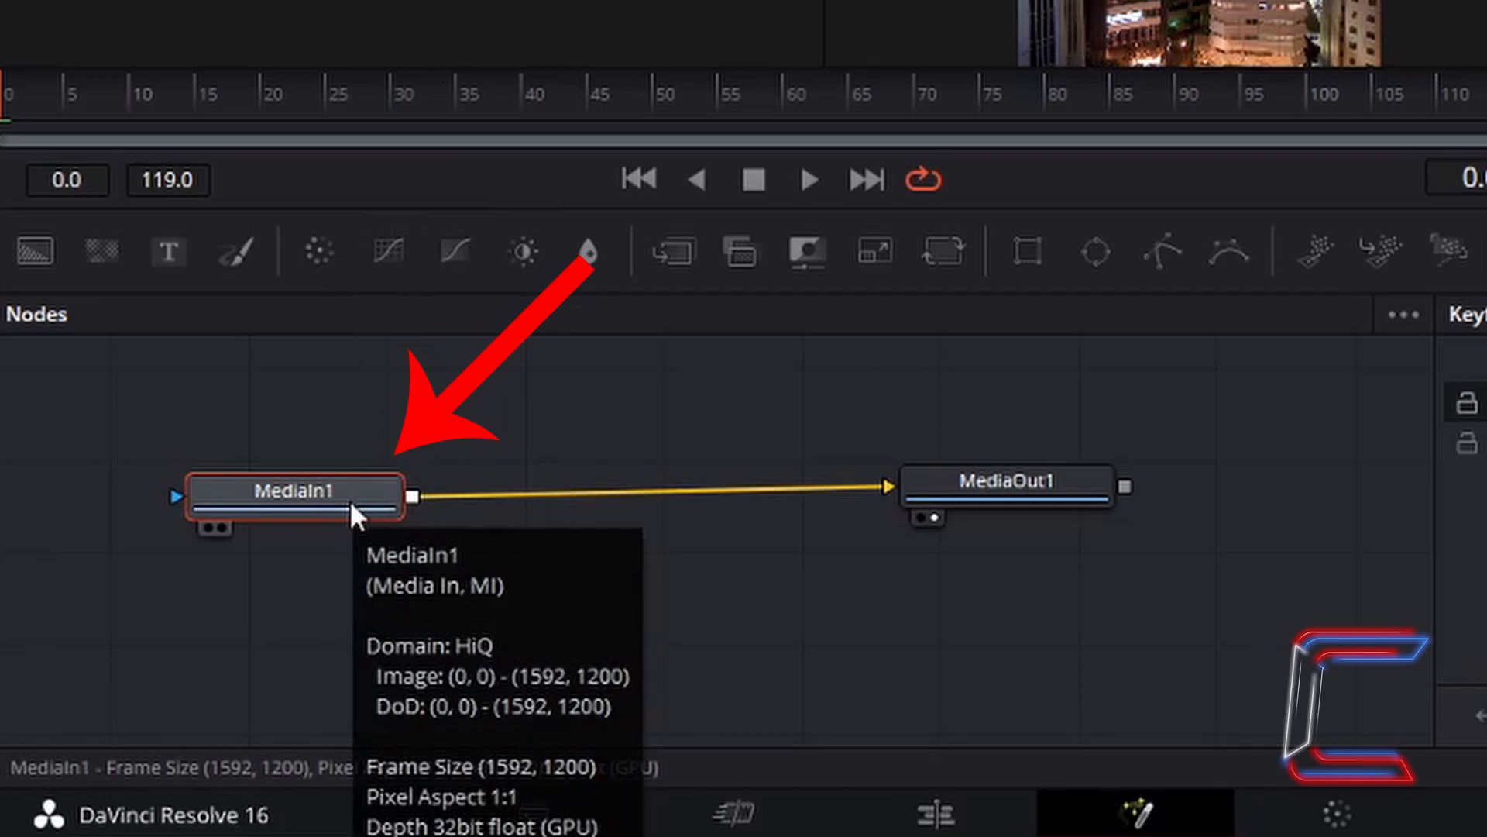
{"action": "mouse_move", "coordinate": [356, 509]}
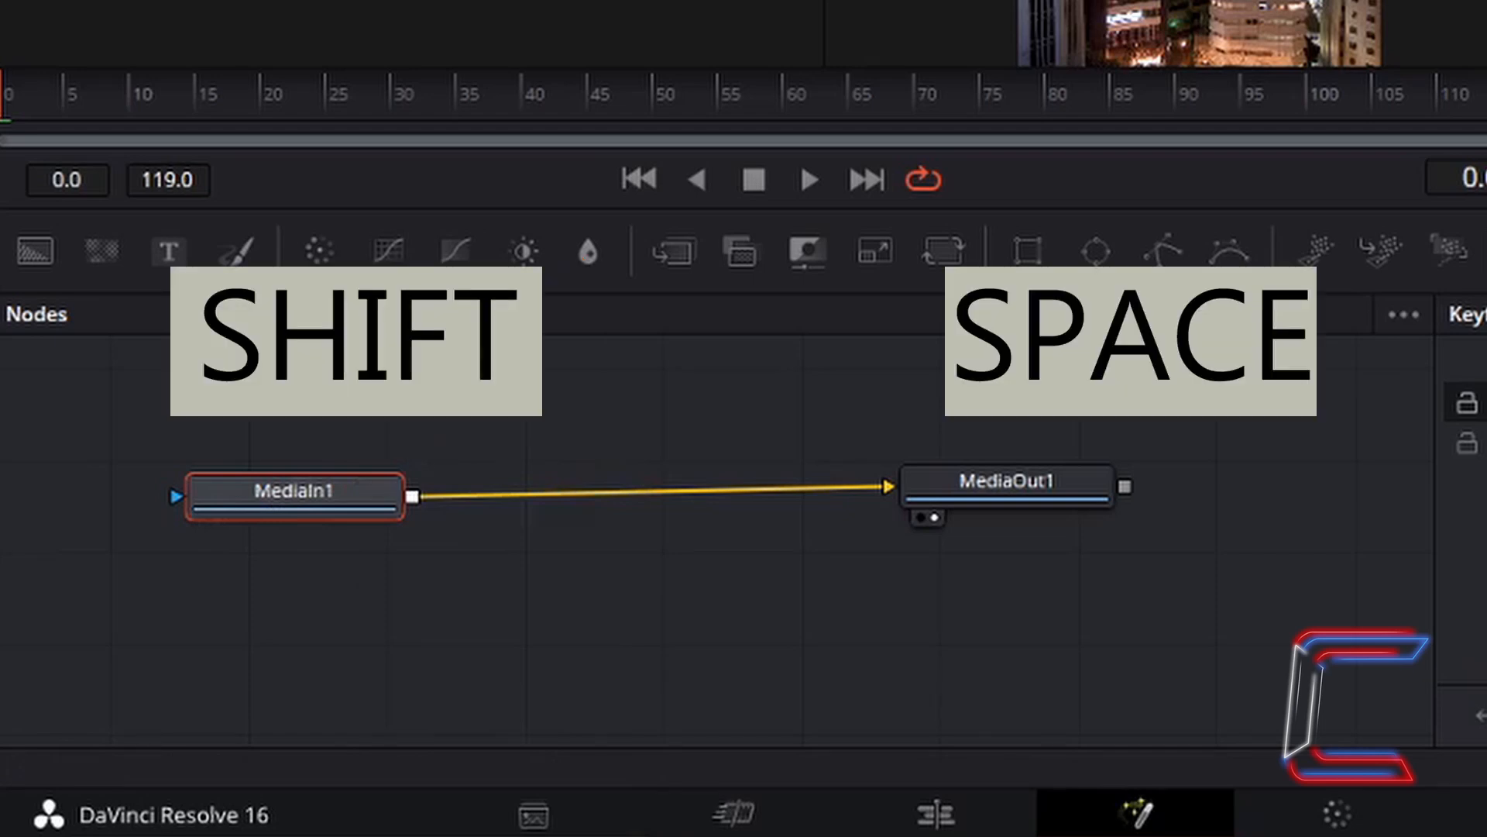
Search the tool list for Grain and add a Grain node to the chain
{"action": "key", "text": "shift+space"}
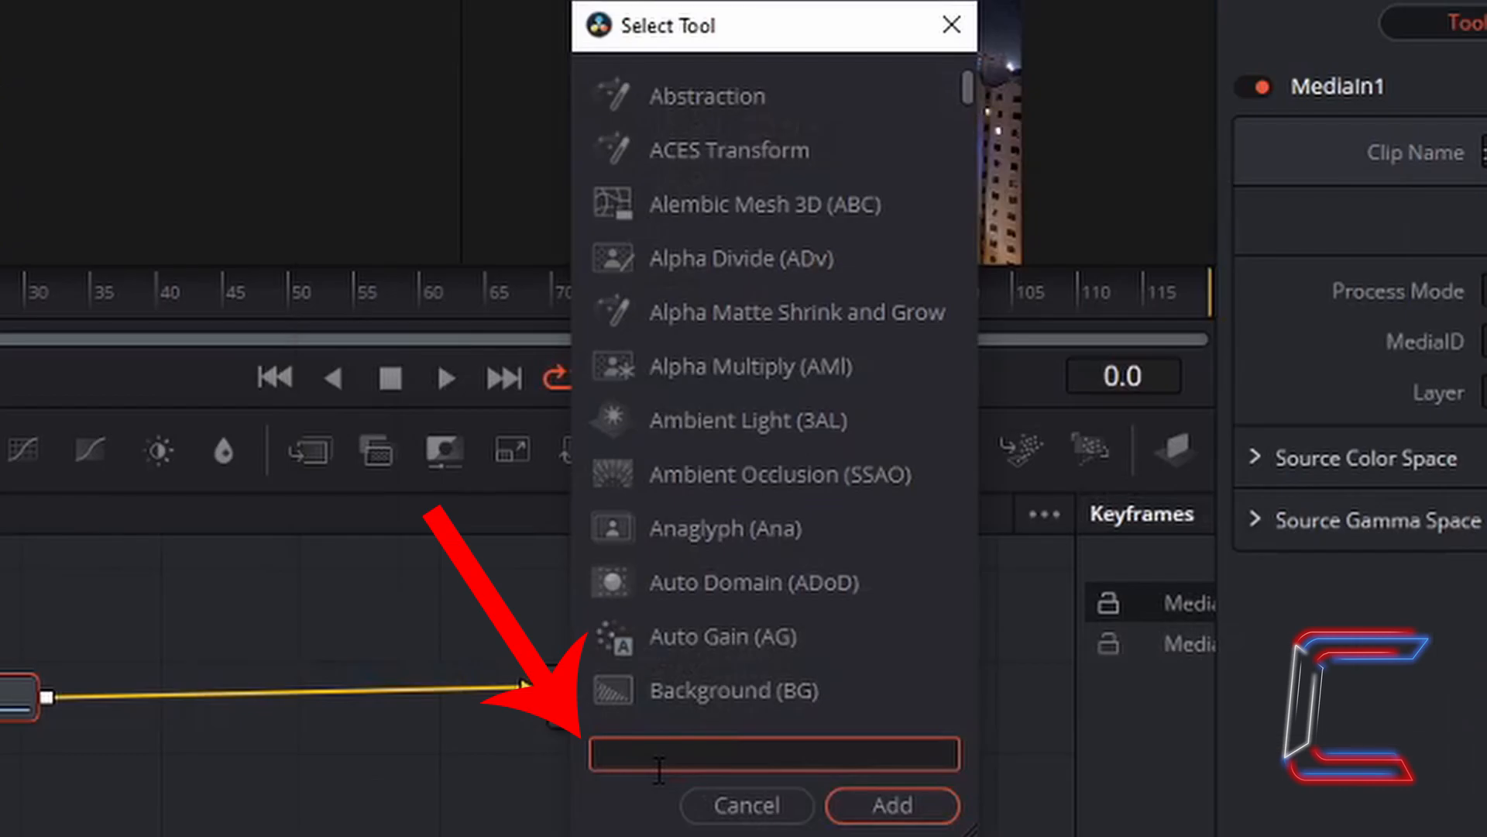
{"action": "type", "text": "G"}
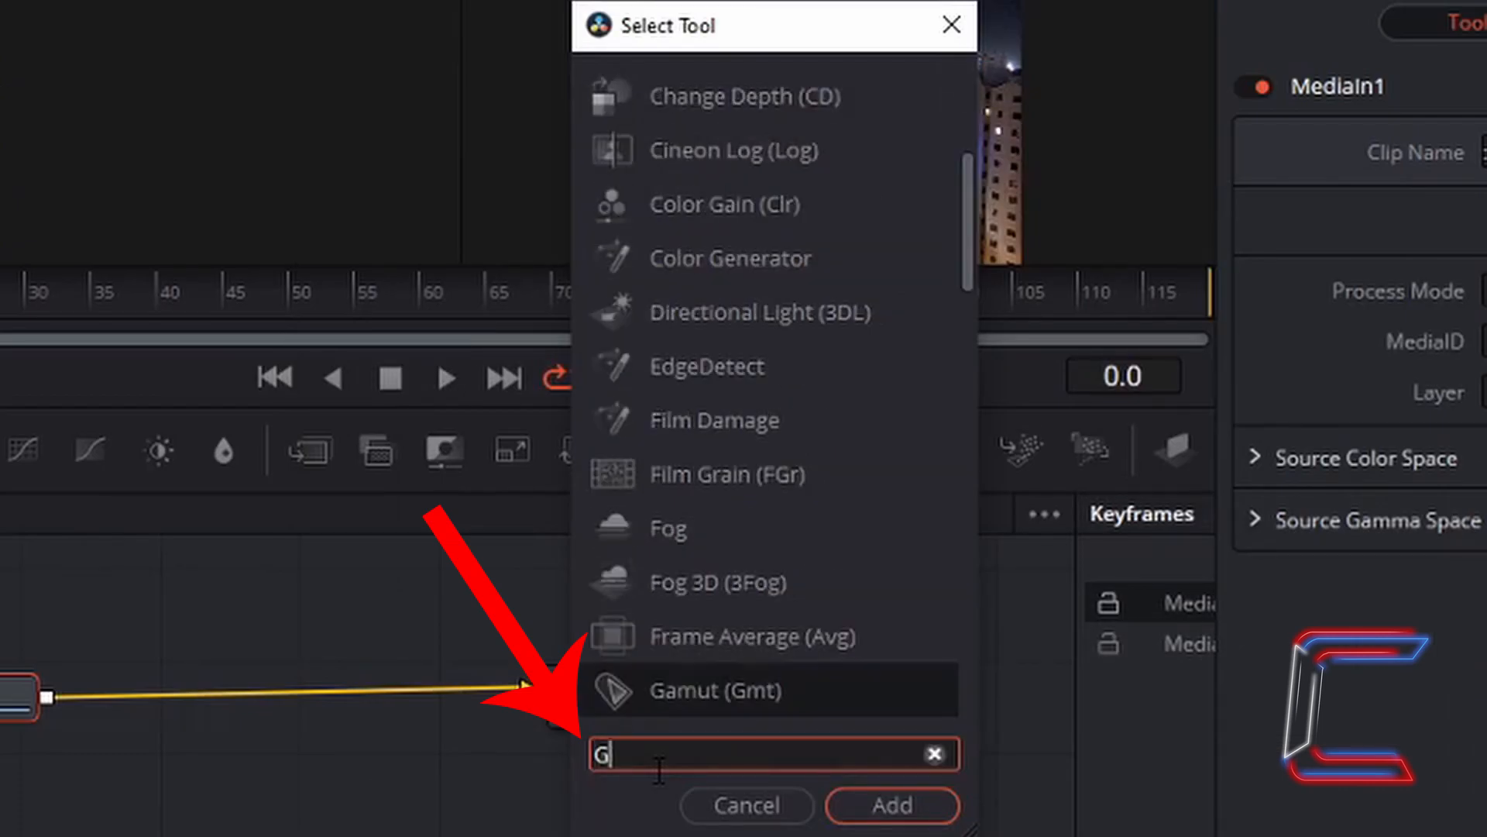
{"action": "type", "text": "G"}
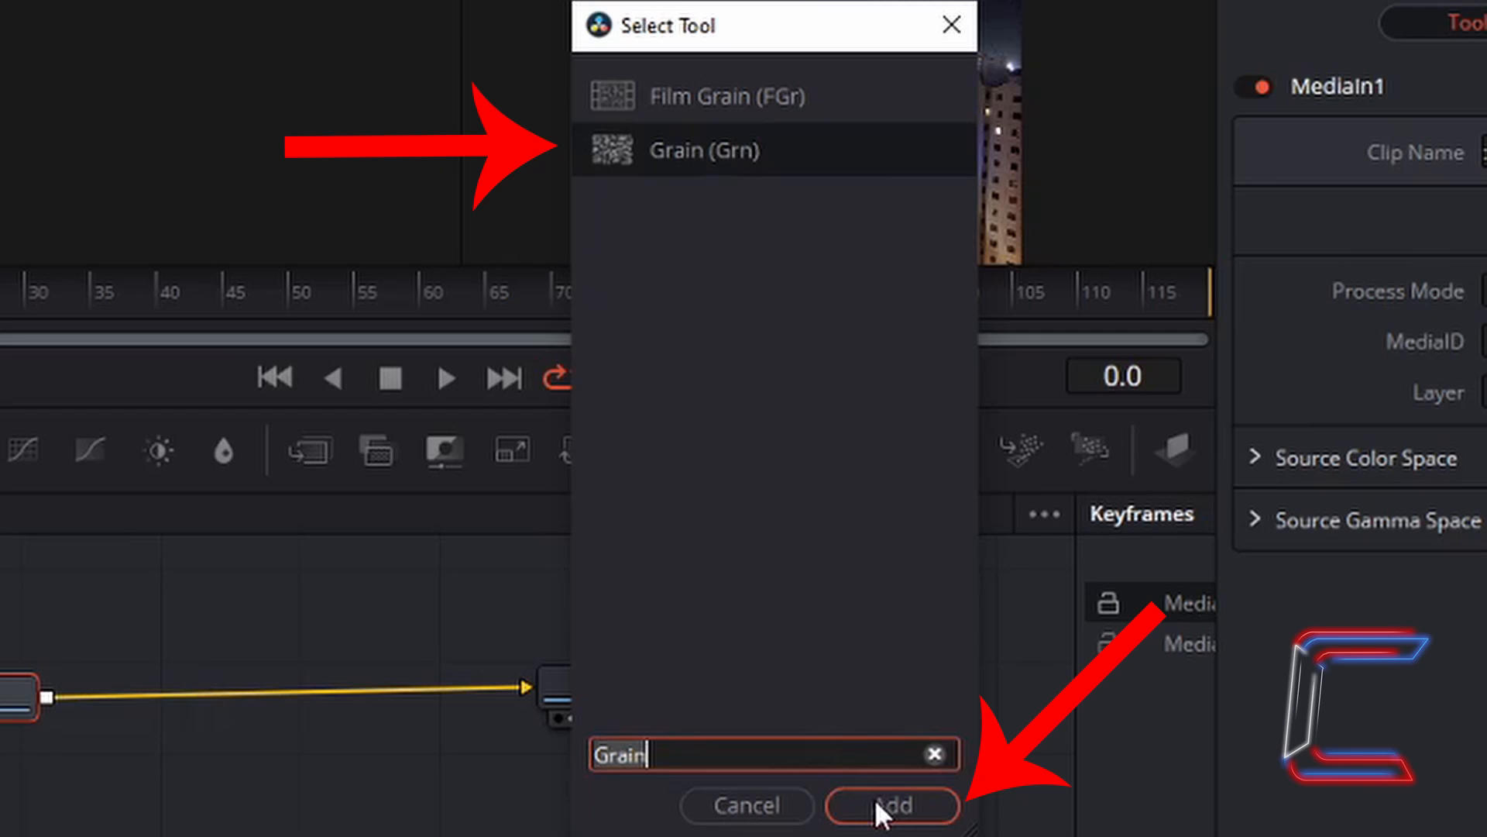
{"action": "left_click", "coordinate": [892, 804]}
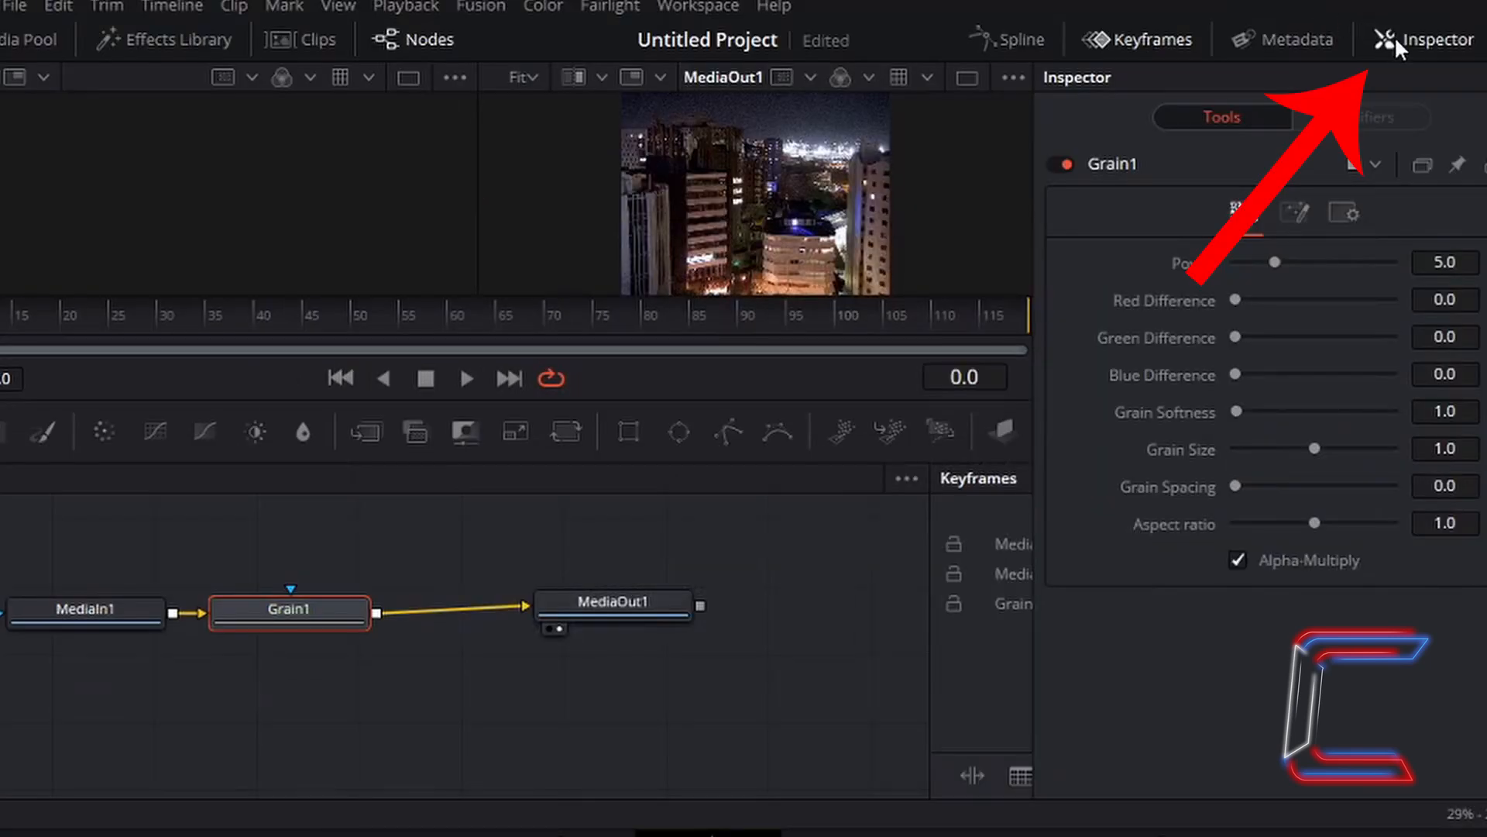
{"action": "mouse_move", "coordinate": [1387, 50]}
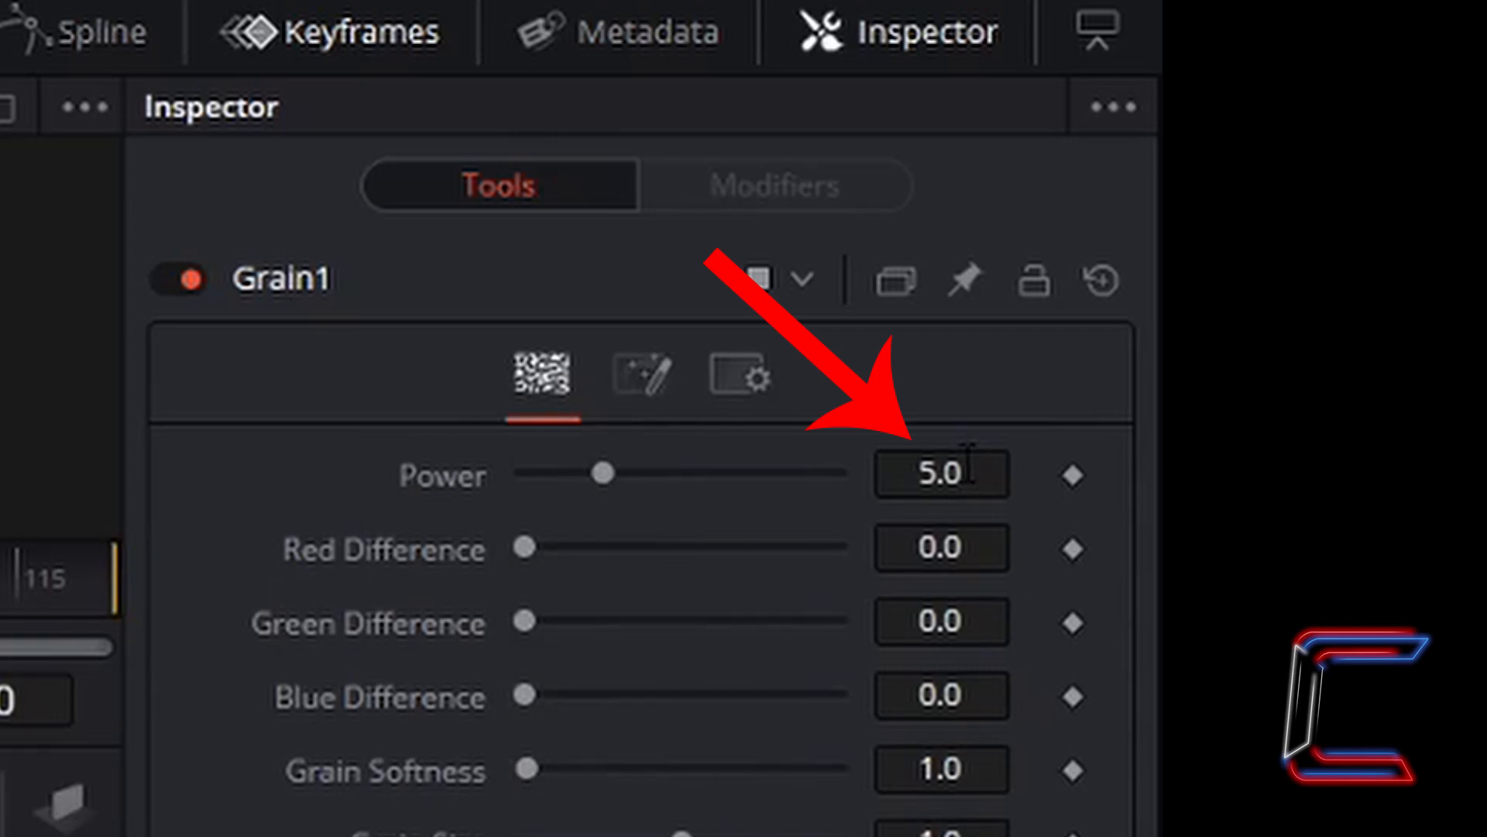
Set the Grain node's Power to 5.5
{"action": "double_click", "coordinate": [939, 474]}
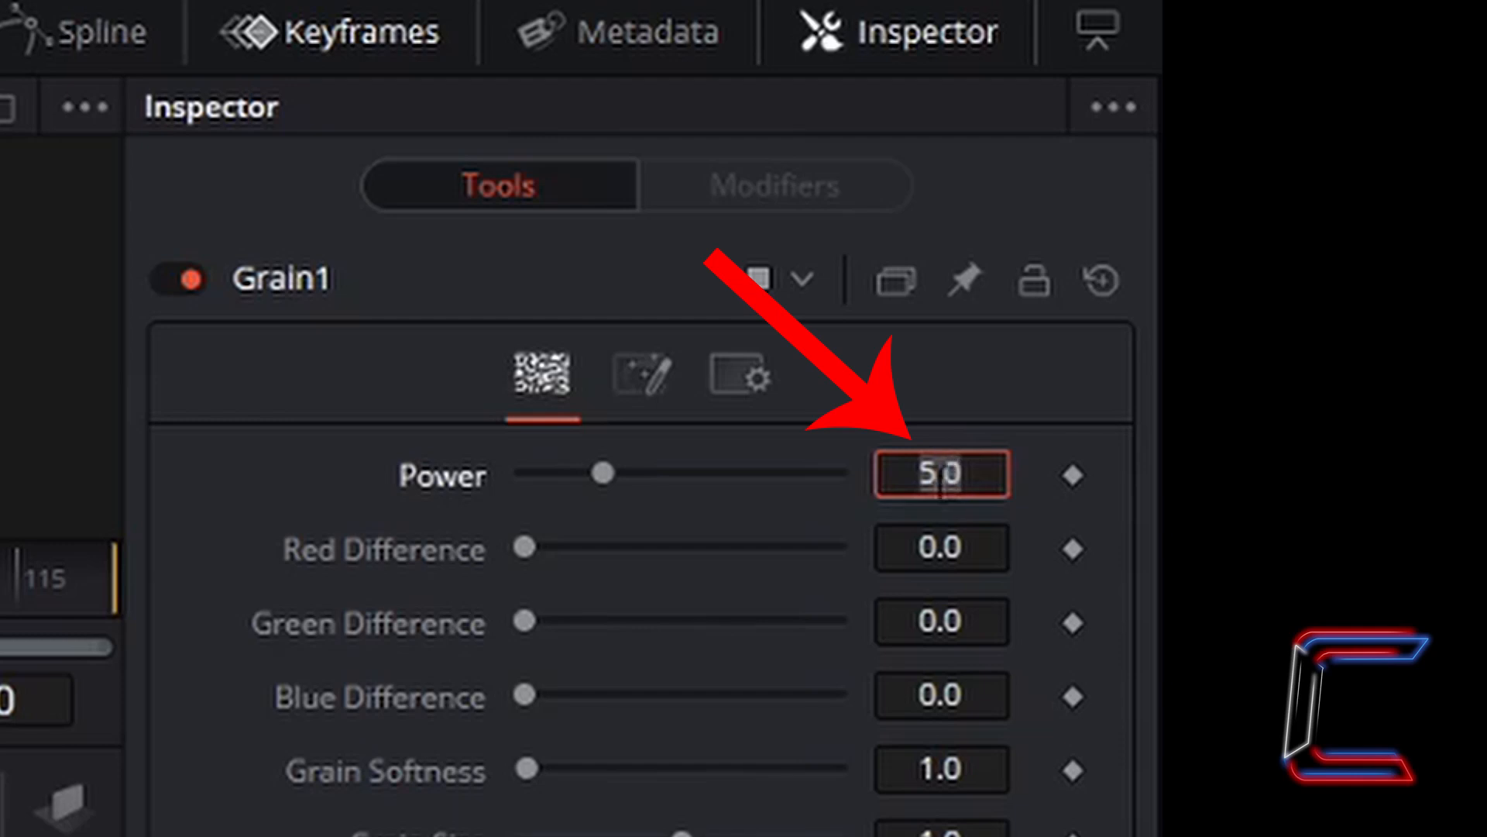
{"action": "type", "text": "5.5"}
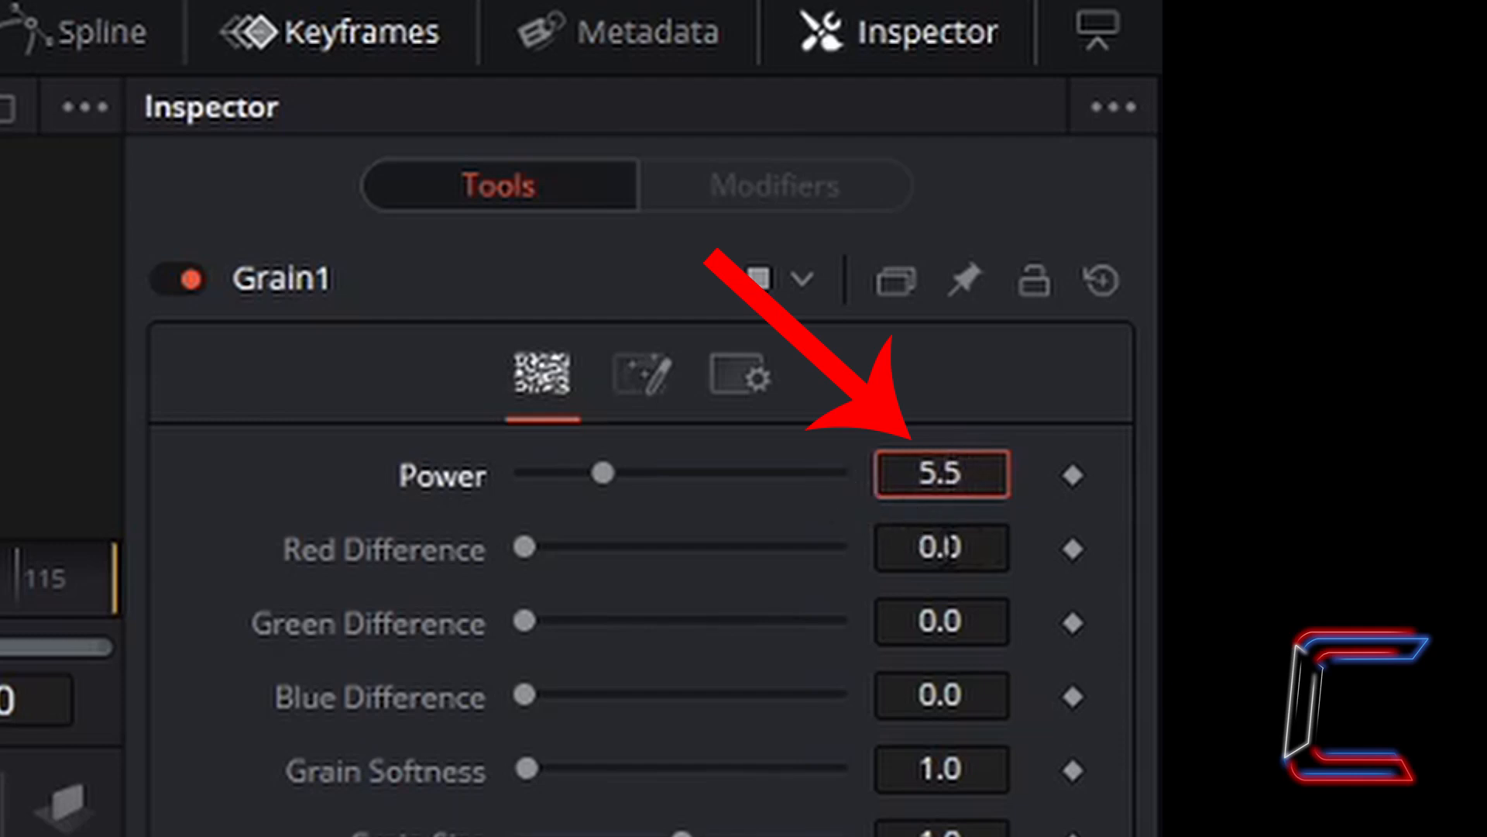
{"action": "left_click", "coordinate": [939, 548]}
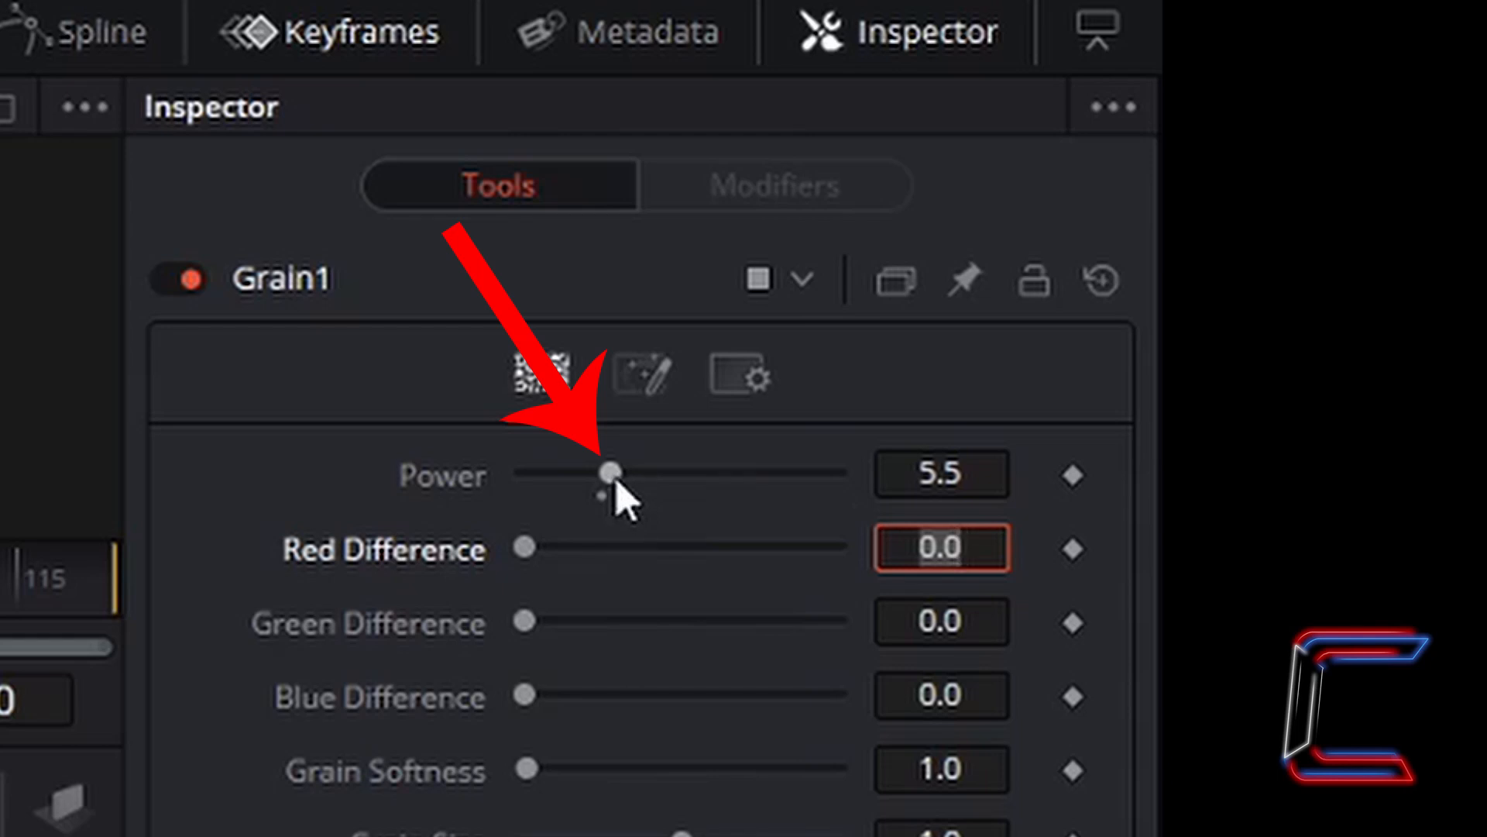
{"action": "mouse_move", "coordinate": [650, 517]}
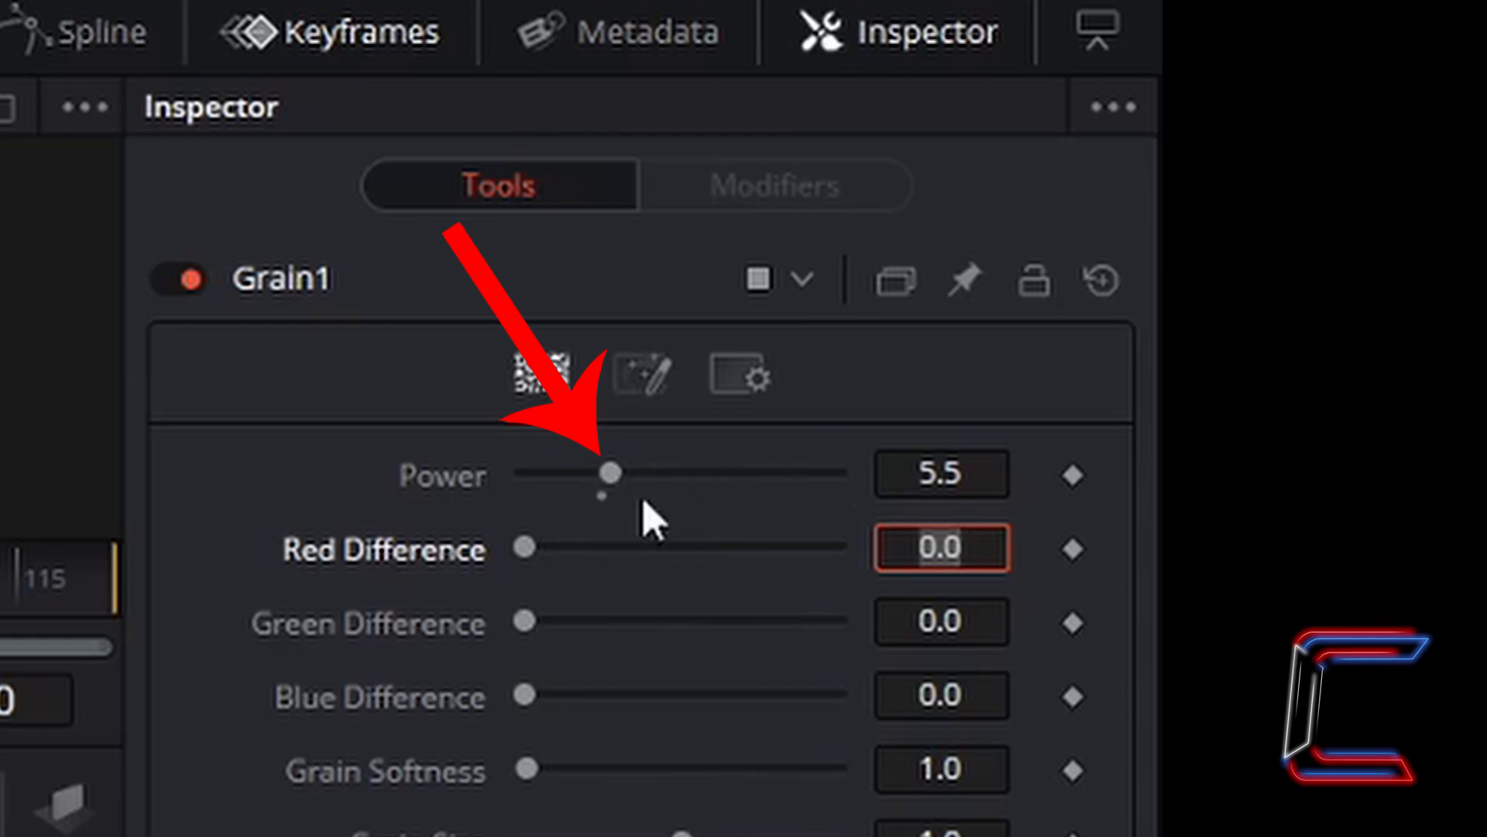
{"action": "mouse_move", "coordinate": [498, 508]}
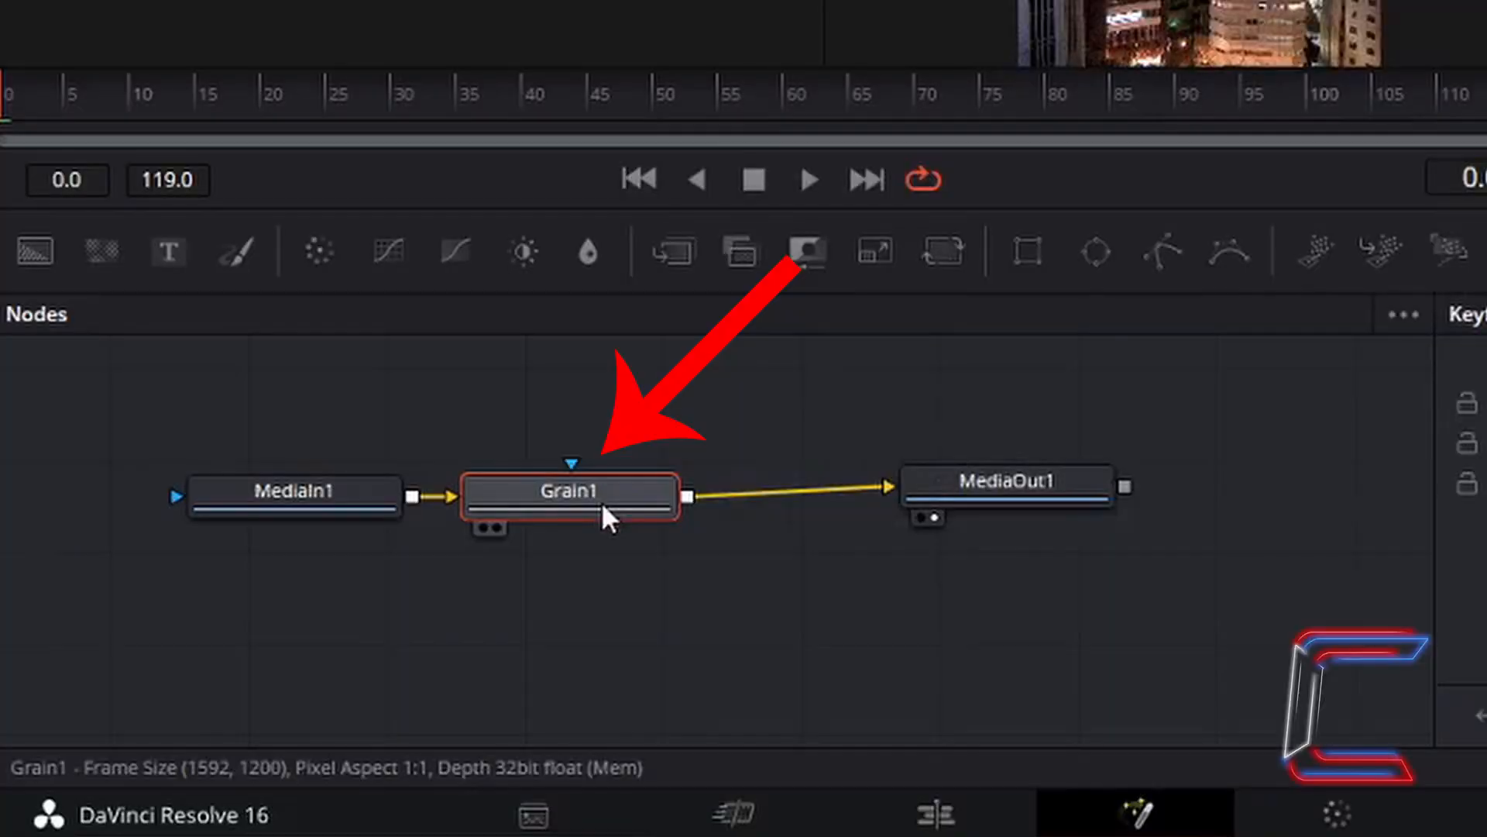
{"action": "mouse_move", "coordinate": [569, 516]}
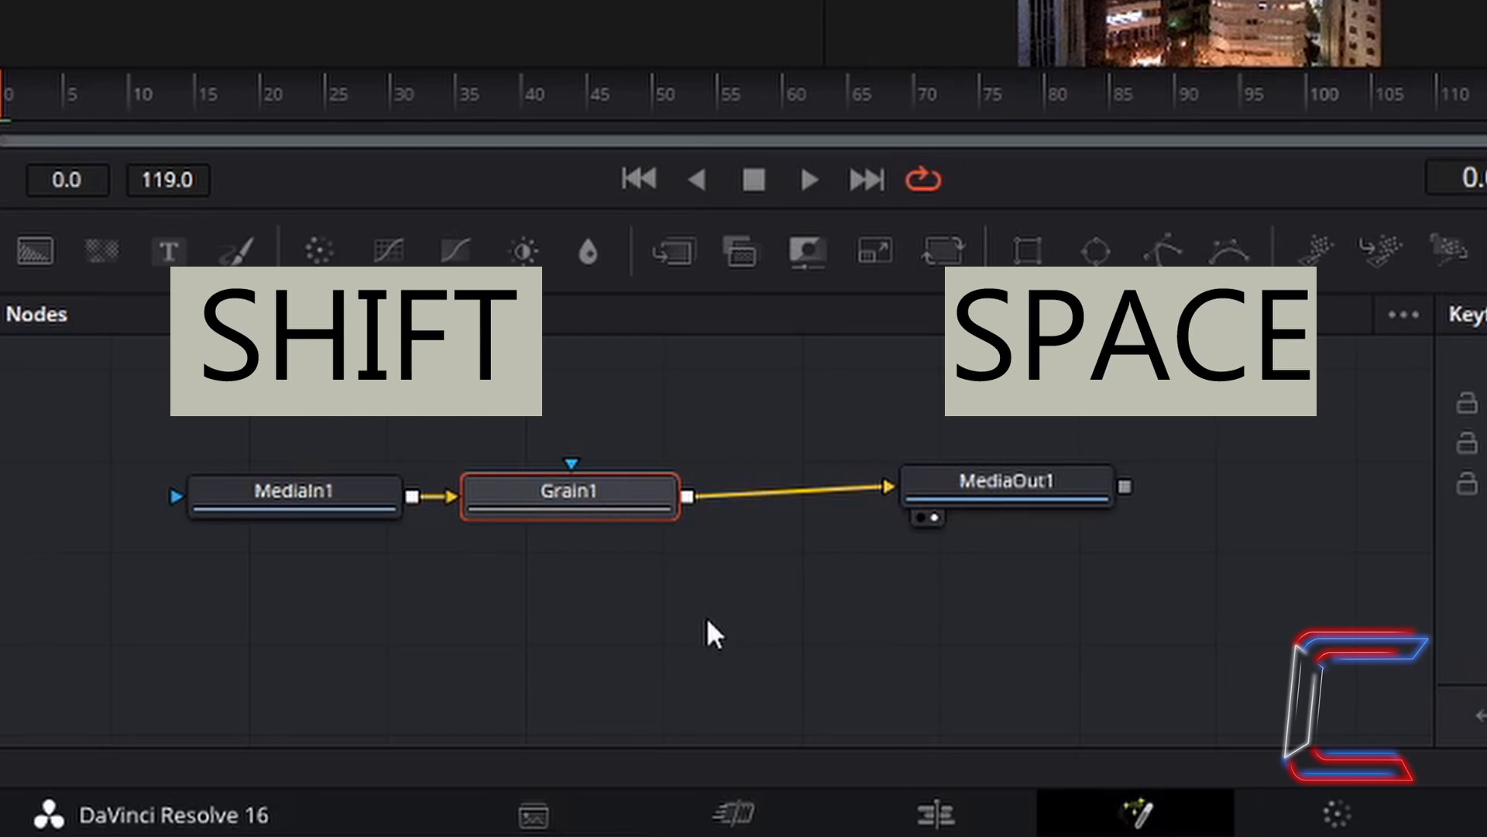
Add a Soft Glow node after Grain1 and set its glow Gain to 0.8
{"action": "key", "text": "shift+space"}
{"action": "type", "text": "Soft Glow"}
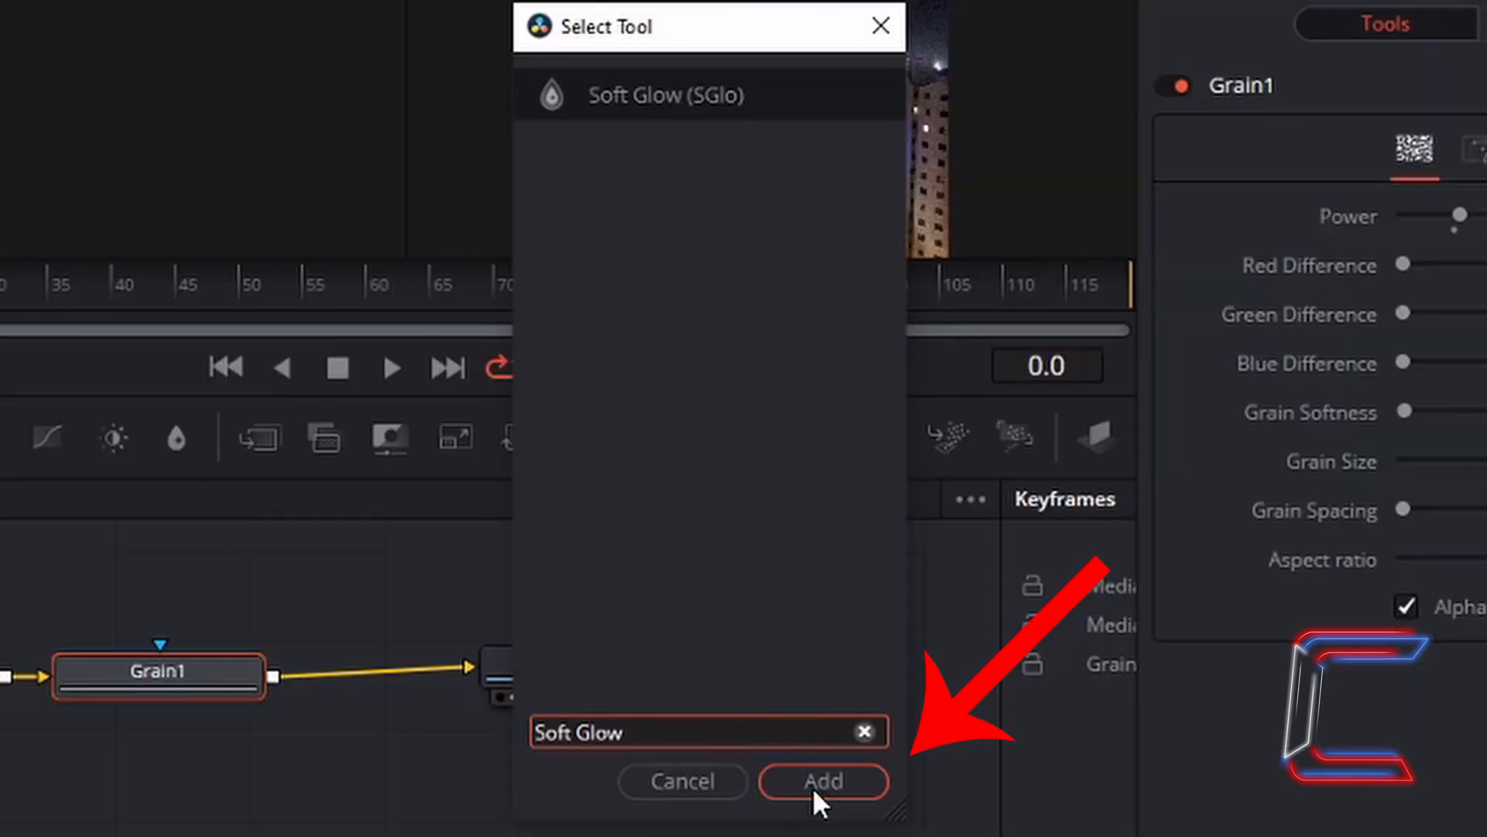
{"action": "left_click", "coordinate": [821, 781]}
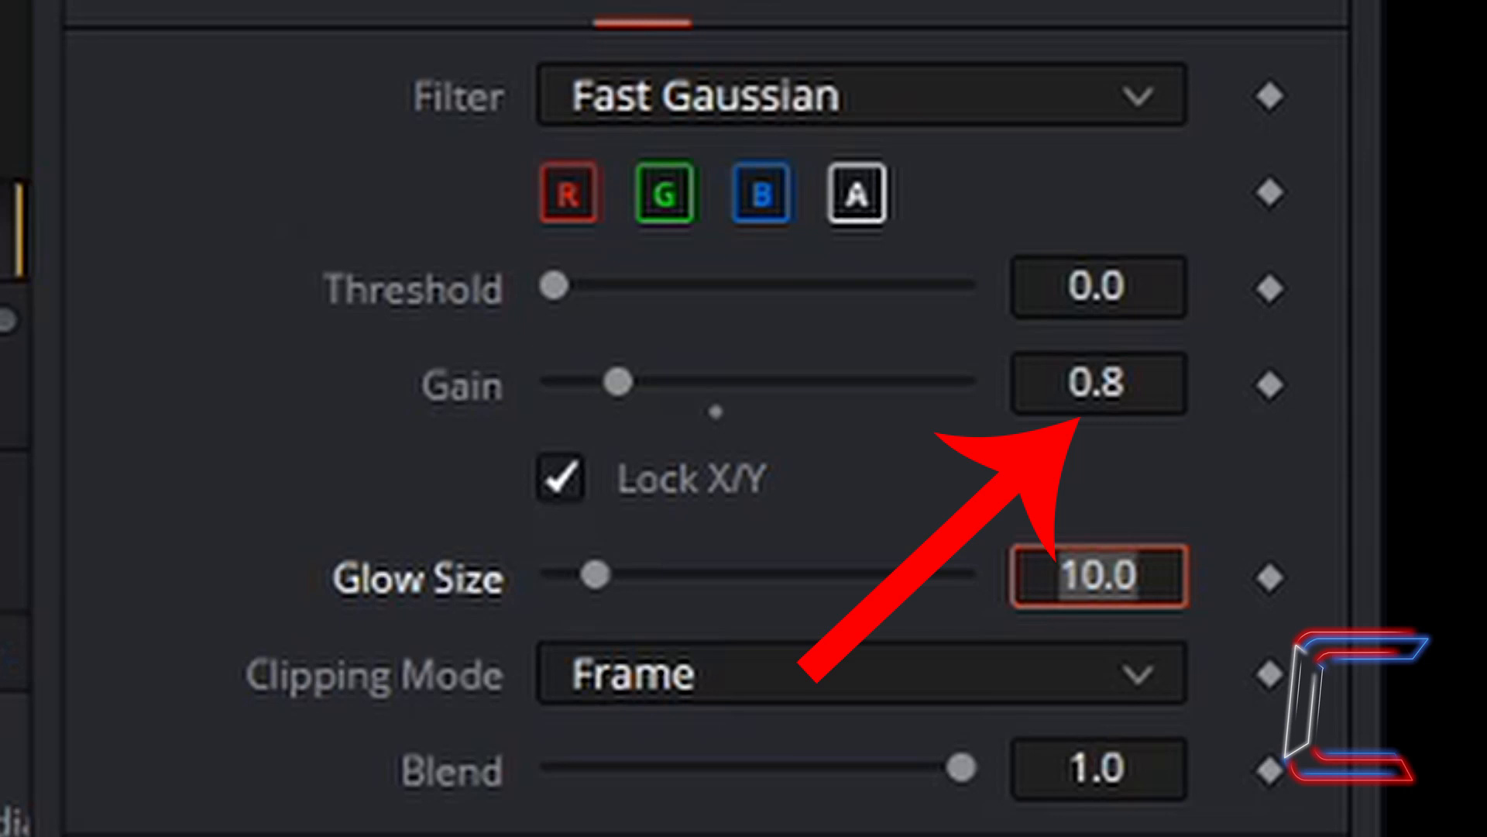
{"action": "left_click", "coordinate": [1060, 811]}
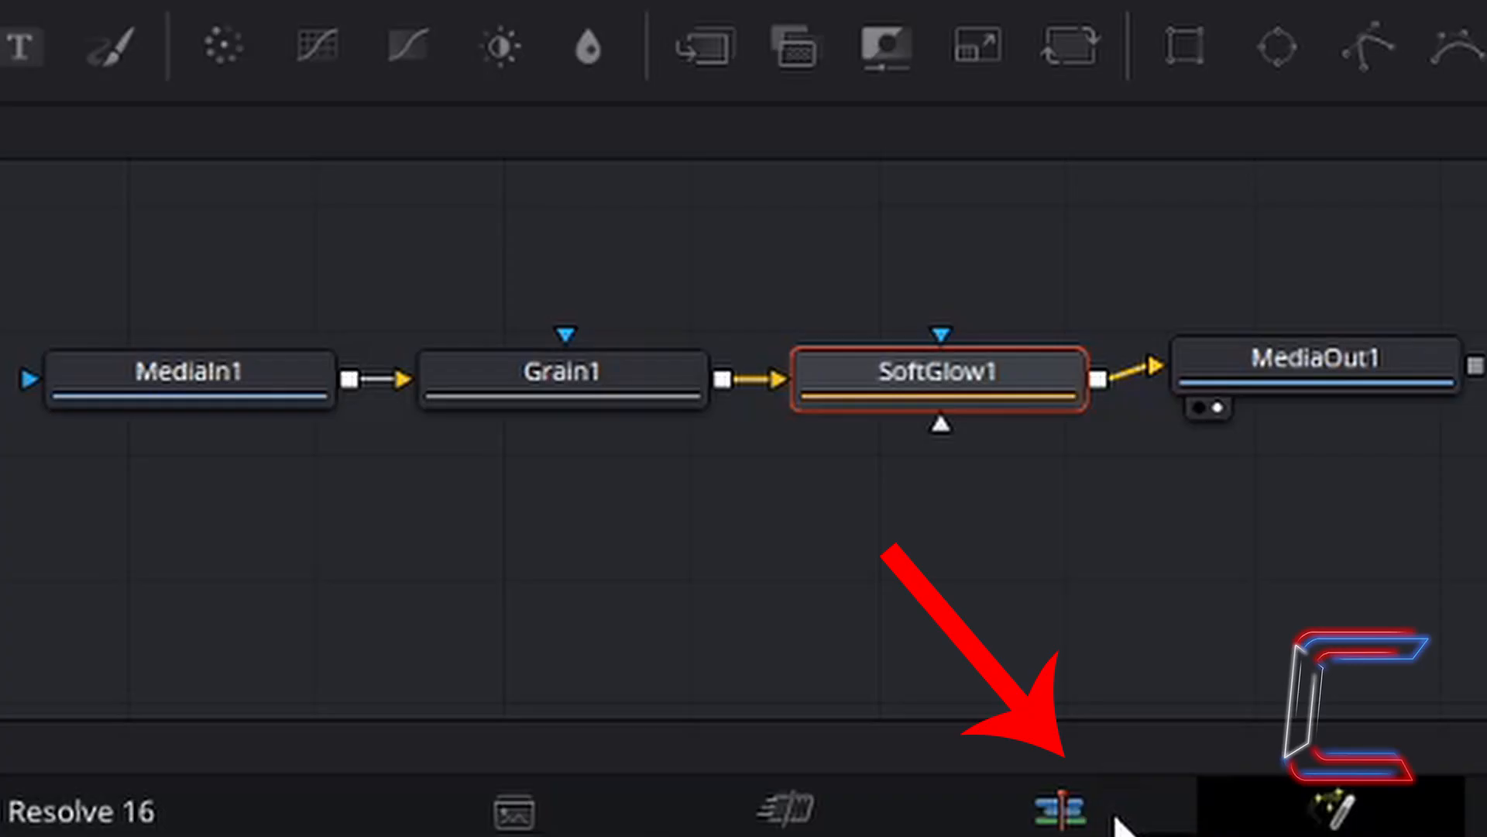